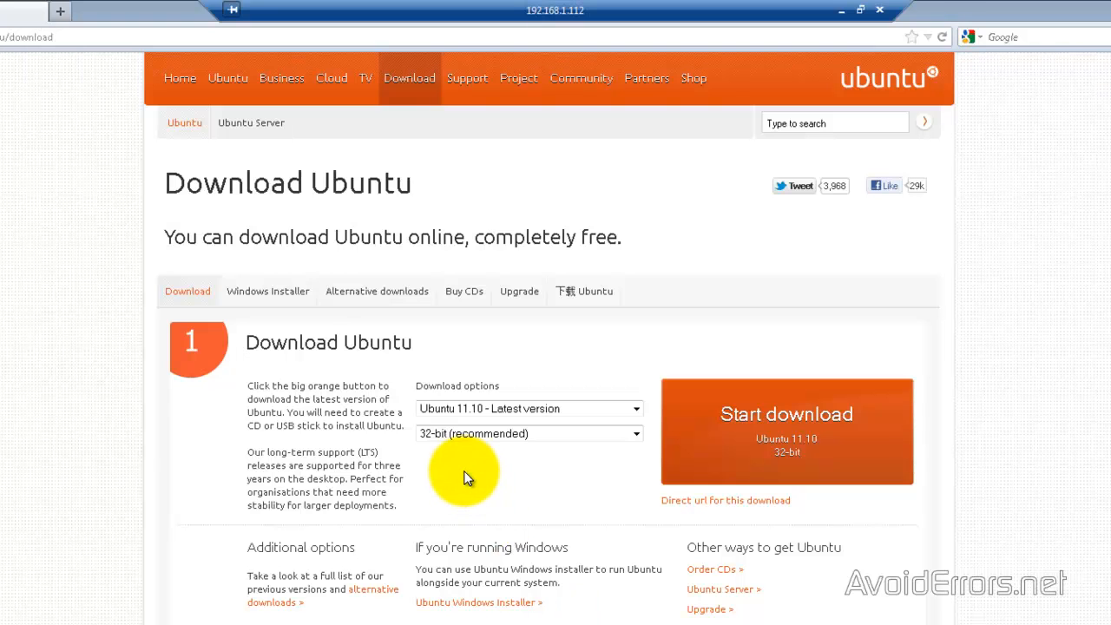
mouse_move(483, 466)
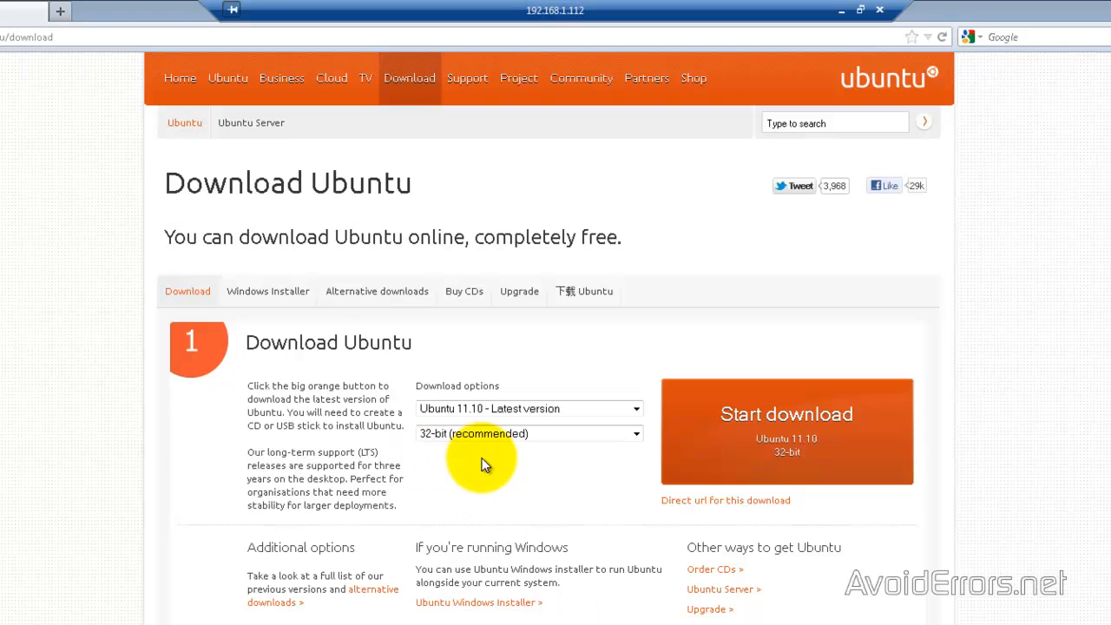
Choose 64-bit in the Ubuntu 11.10 download architecture dropdown.
left_click(528, 433)
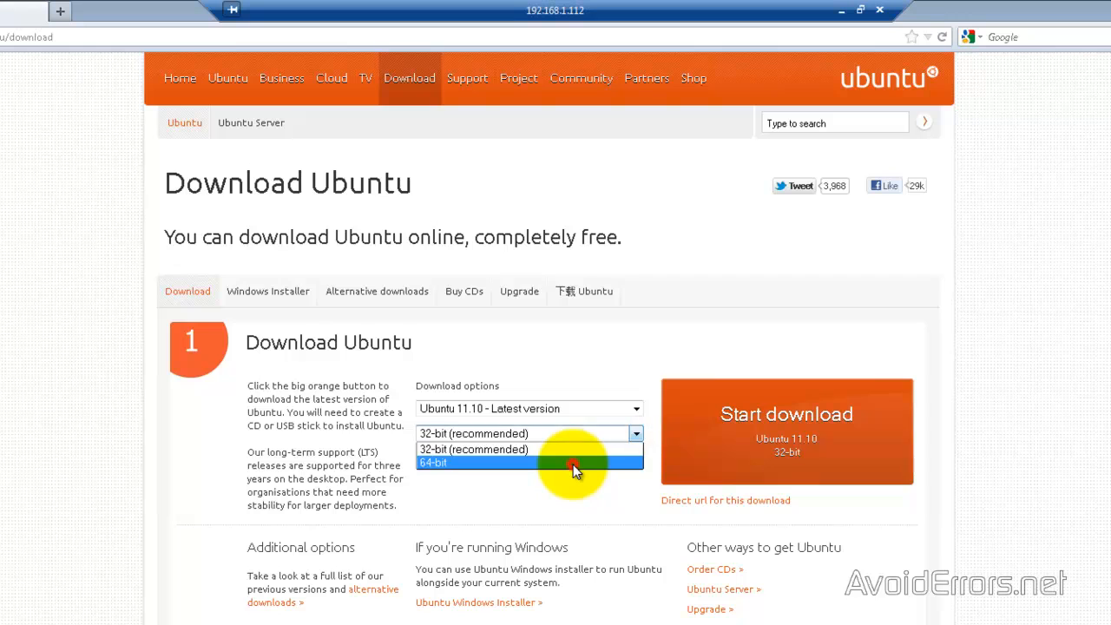
left_click(434, 462)
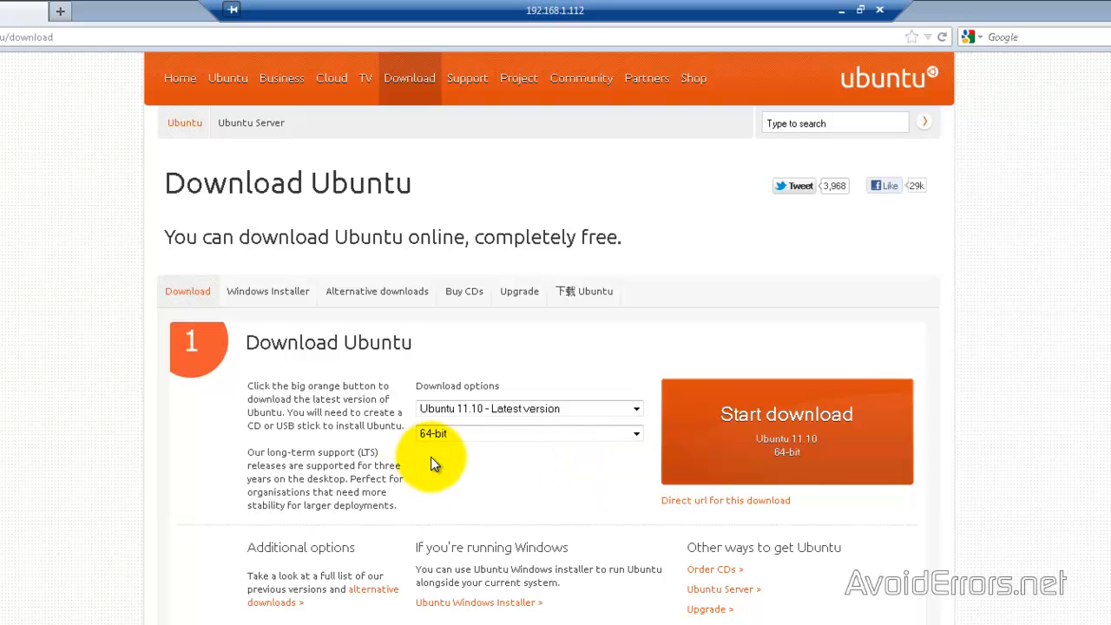
mouse_move(643, 398)
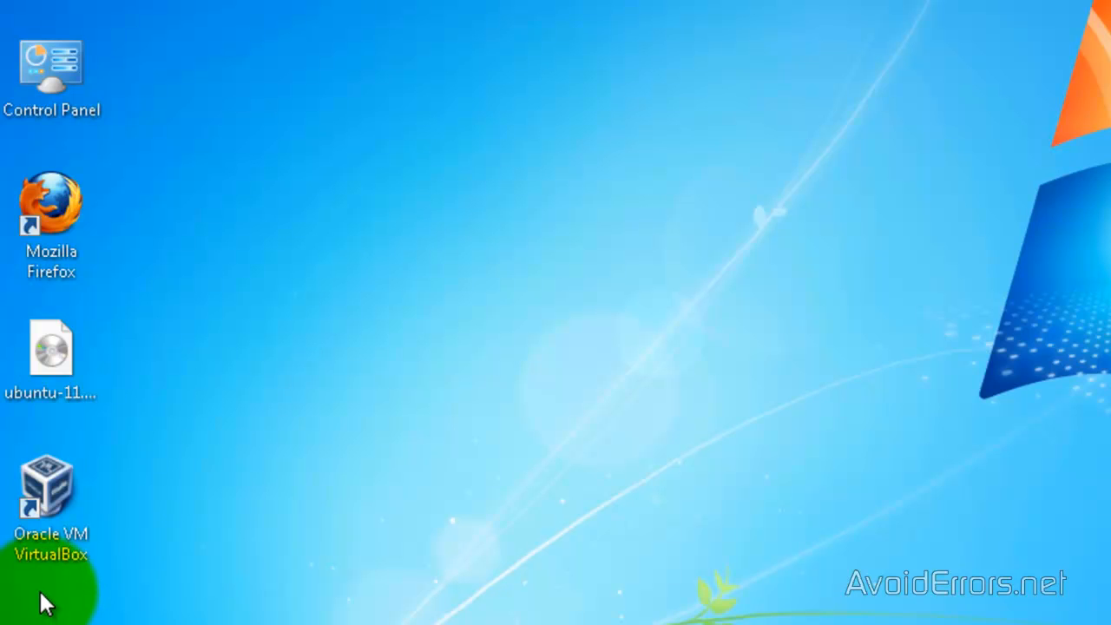
Launch VirtualBox from its desktop shortcut and start the New Virtual Machine Wizard.
left_click(51, 495)
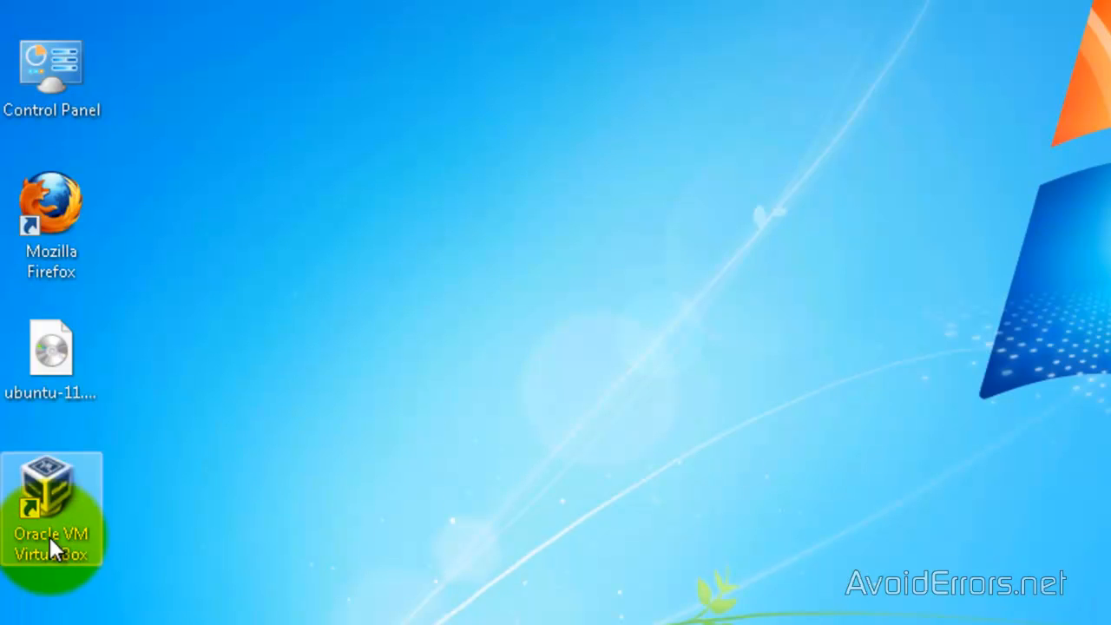
double_click(51, 508)
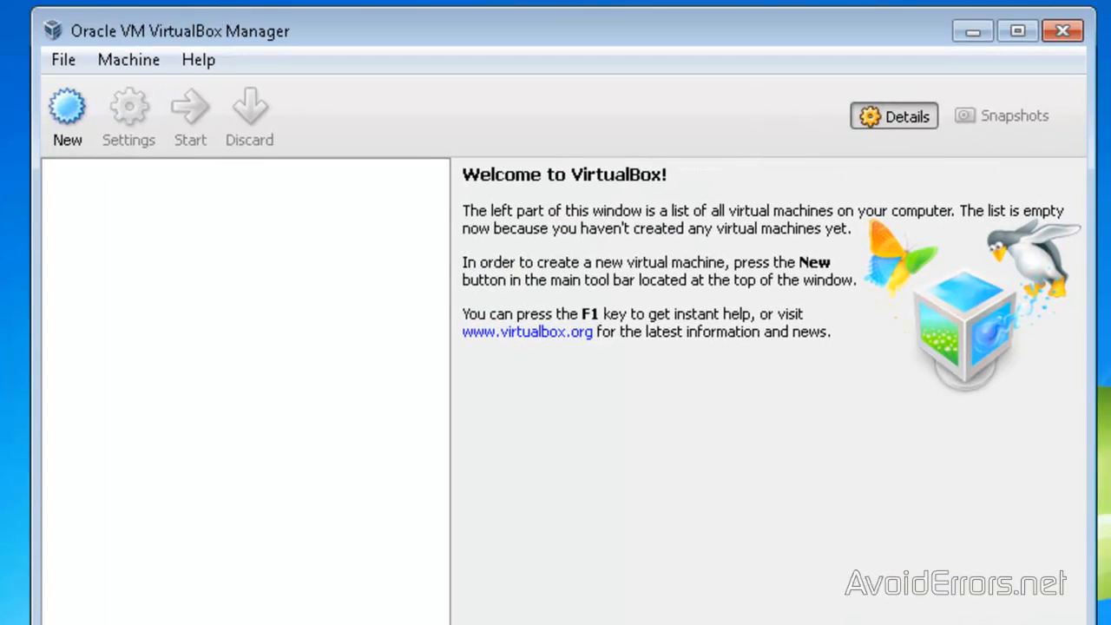
left_click(67, 113)
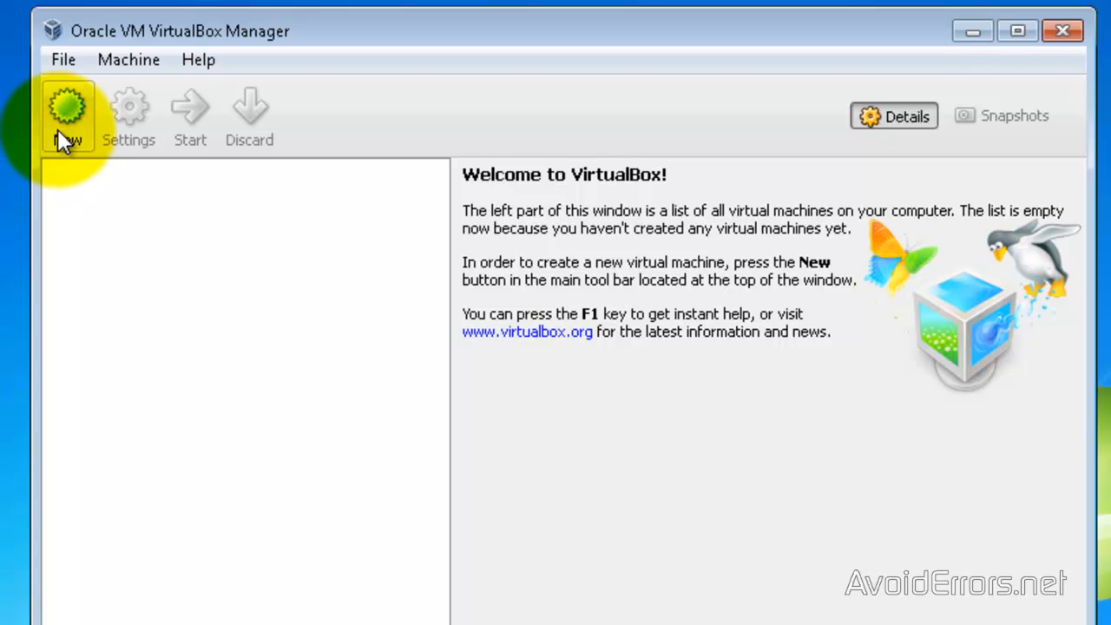
mouse_move(68, 117)
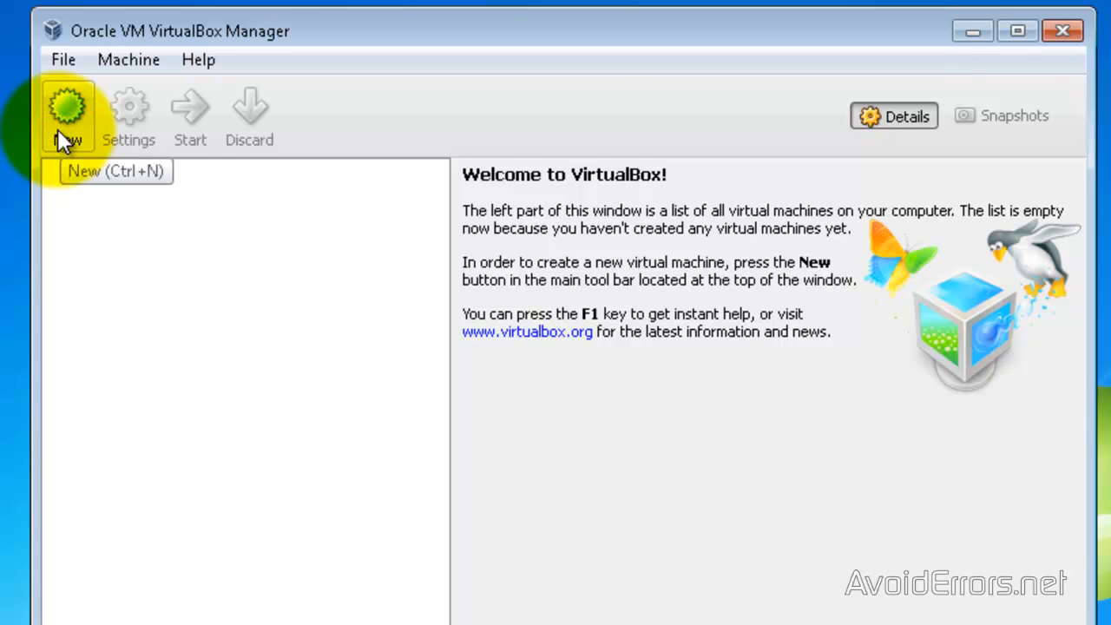
left_click(68, 115)
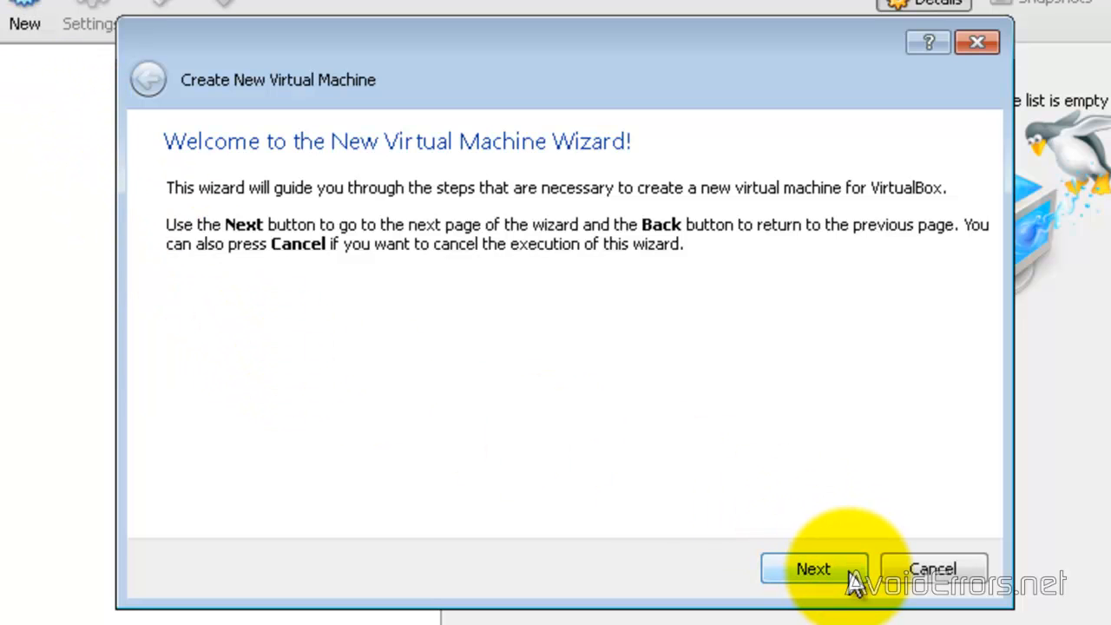
Name the new machine 'Ubuntu' and keep the suggested 512 MB memory.
left_click(814, 569)
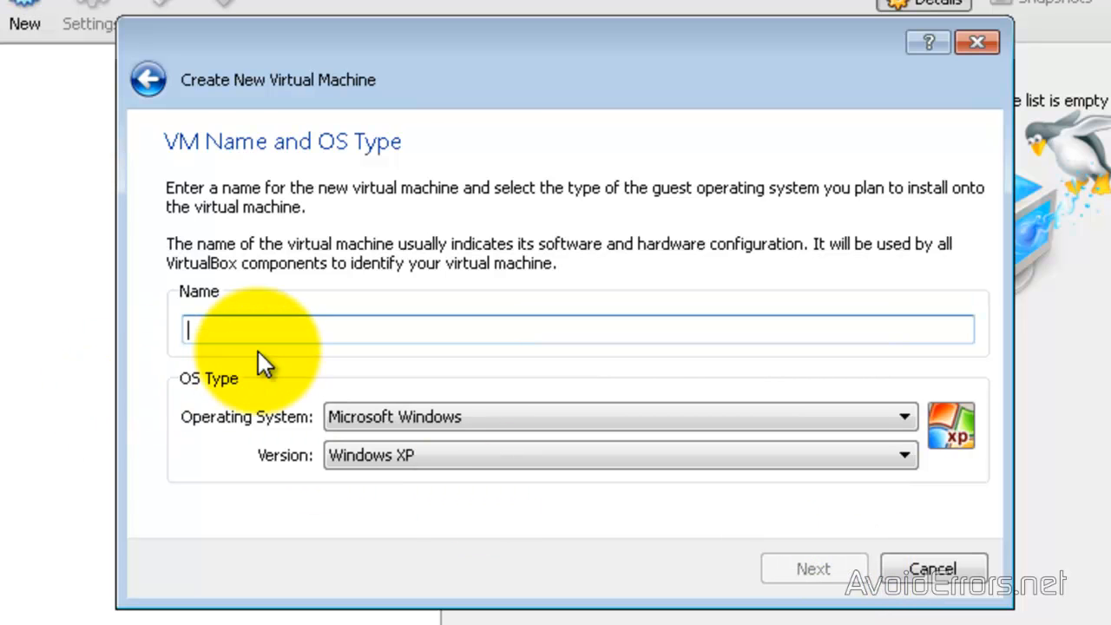
type("Ubunt")
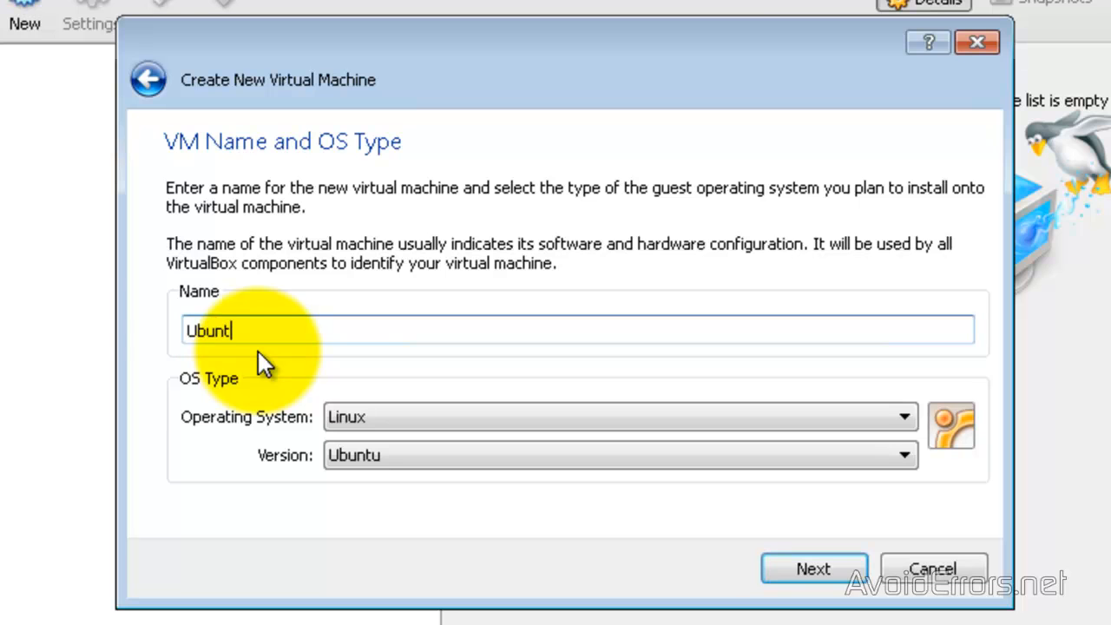
type("u")
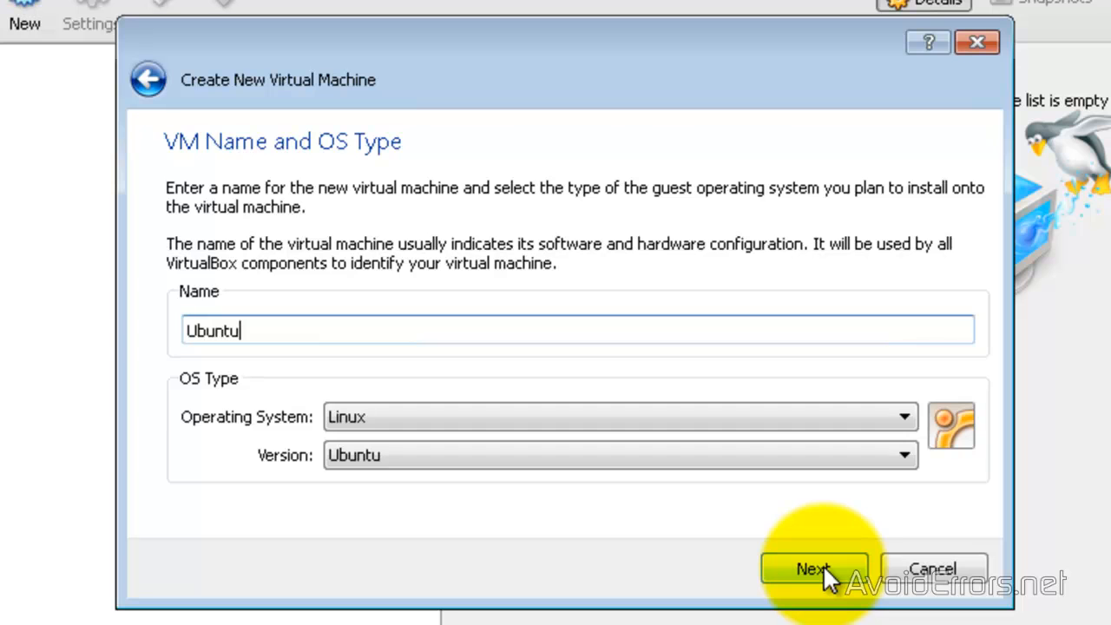
left_click(813, 568)
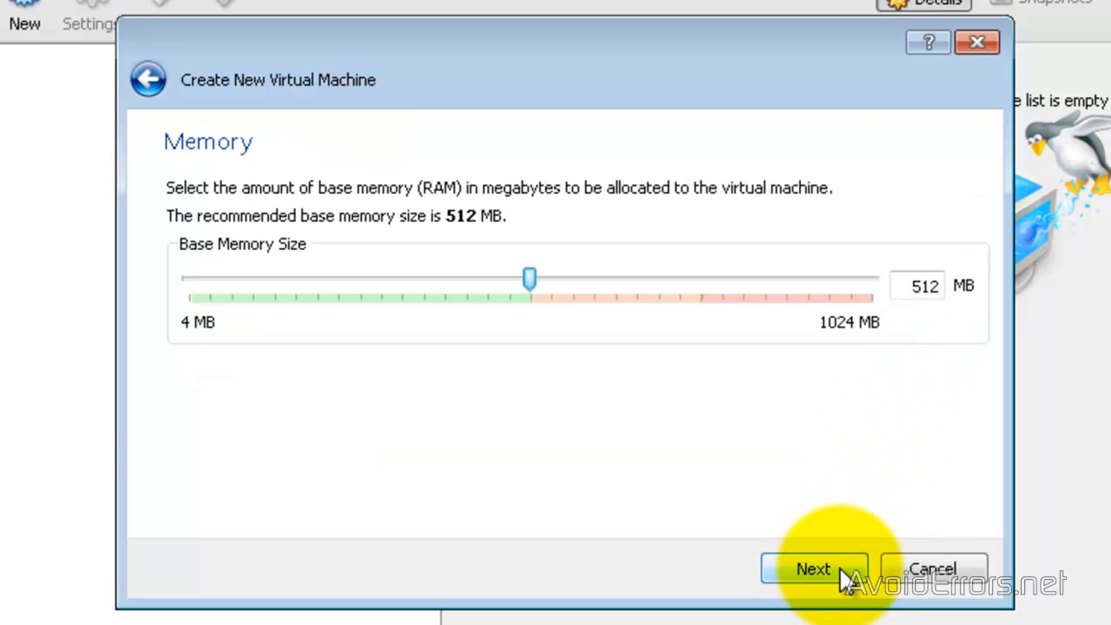
left_click(813, 569)
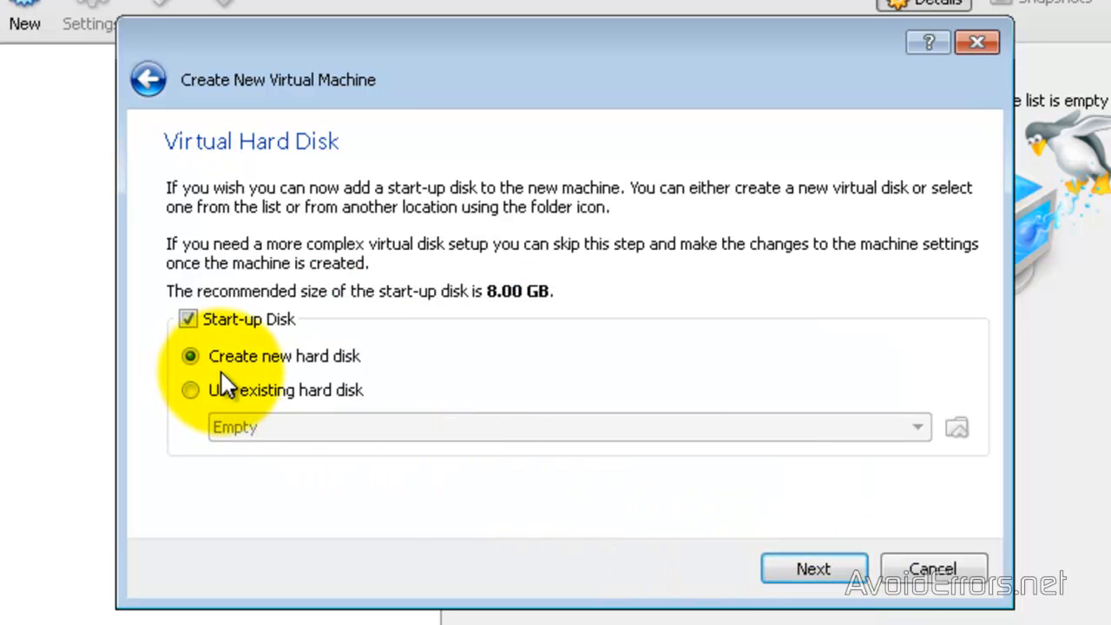
mouse_move(473, 442)
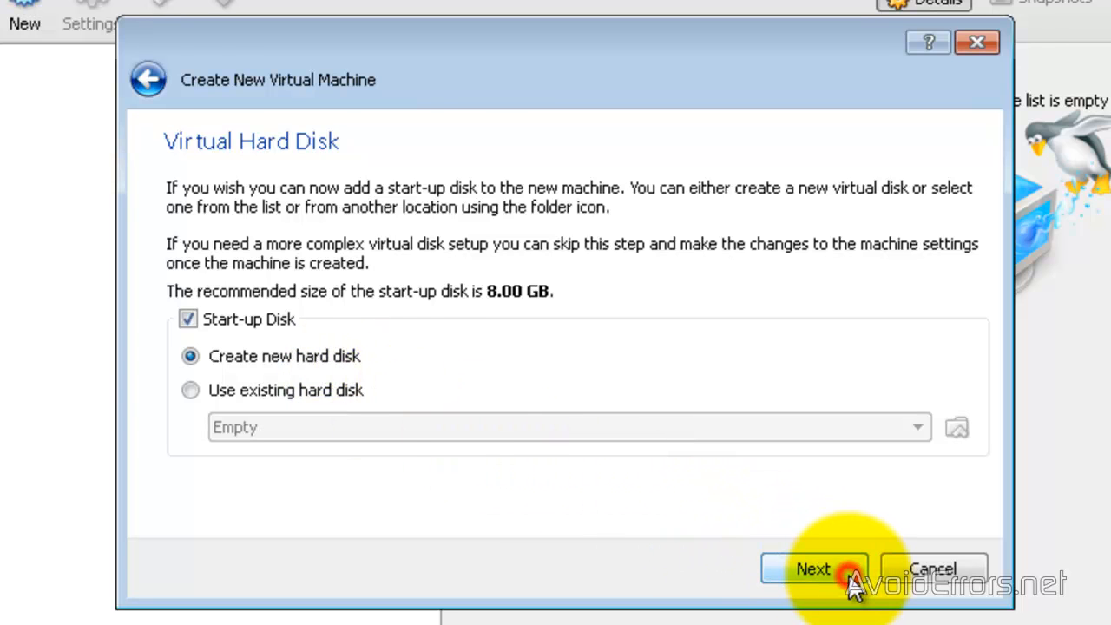
Choose a new VDI hard disk with dynamically allocated storage.
left_click(814, 569)
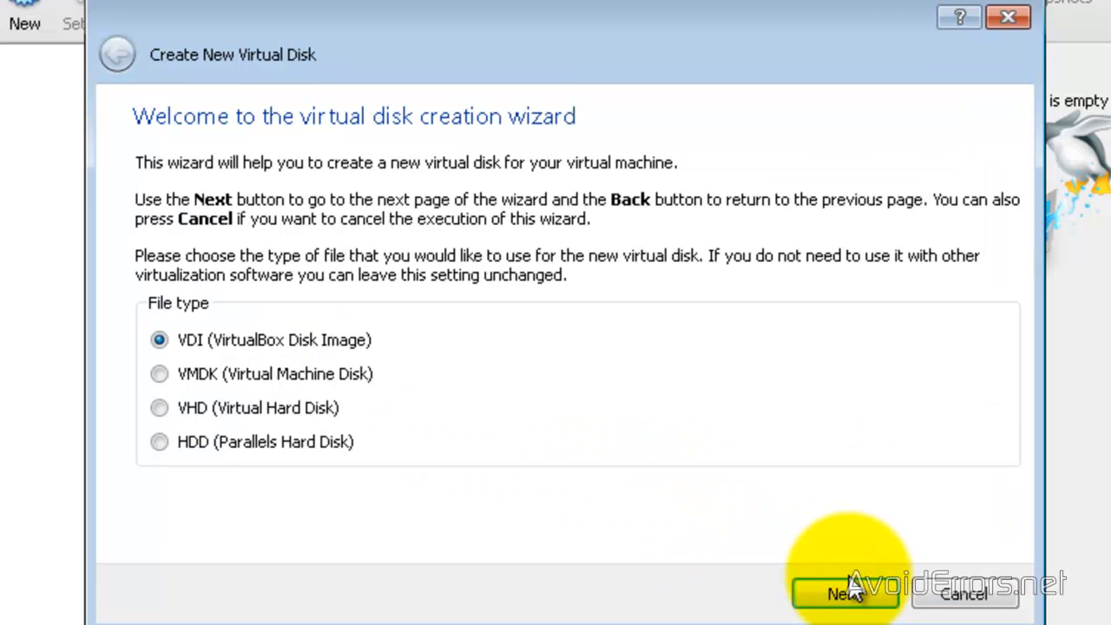
mouse_move(360, 365)
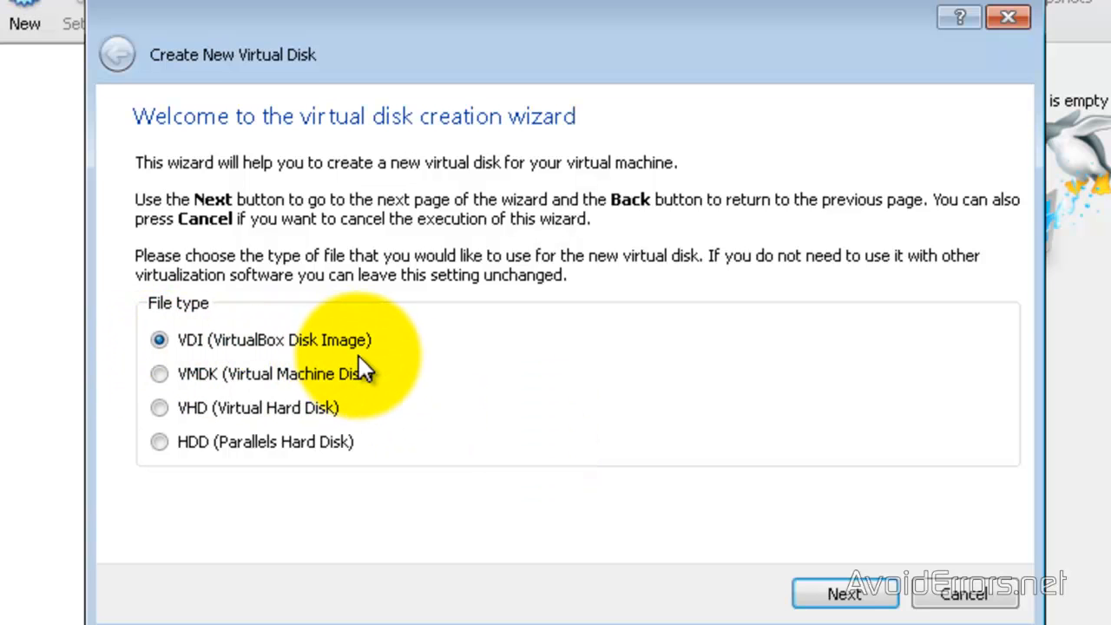
mouse_move(716, 529)
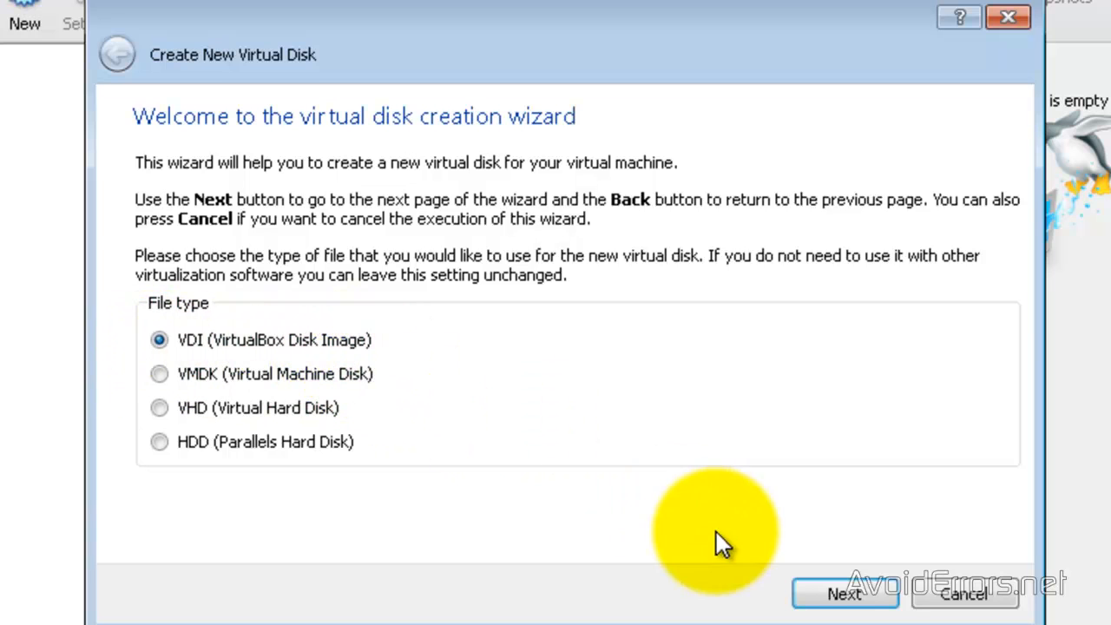
left_click(844, 594)
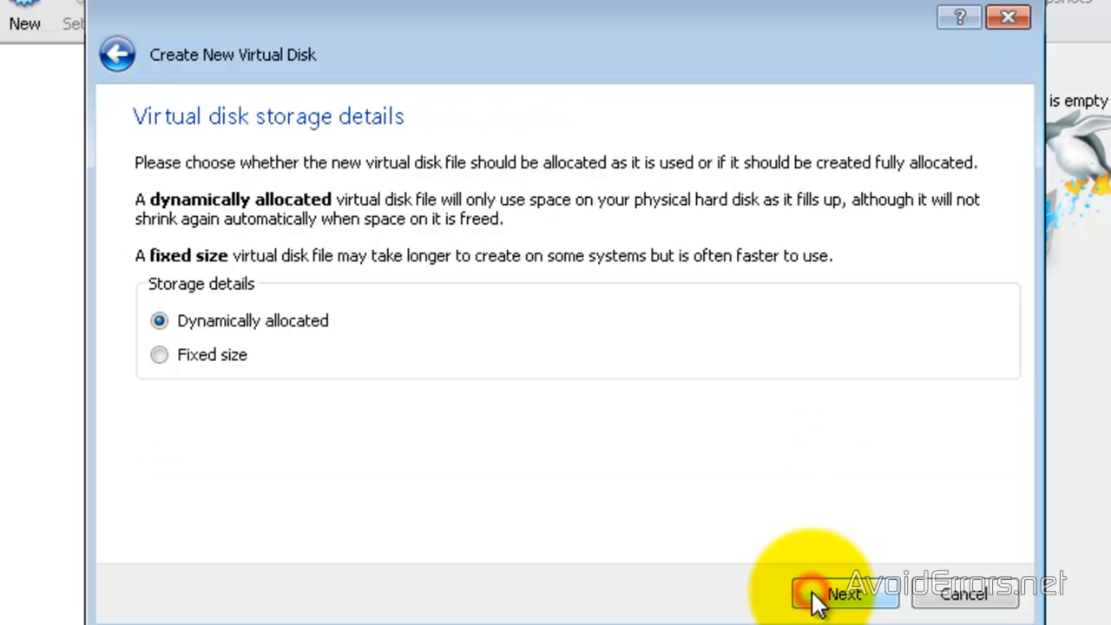
mouse_move(326, 404)
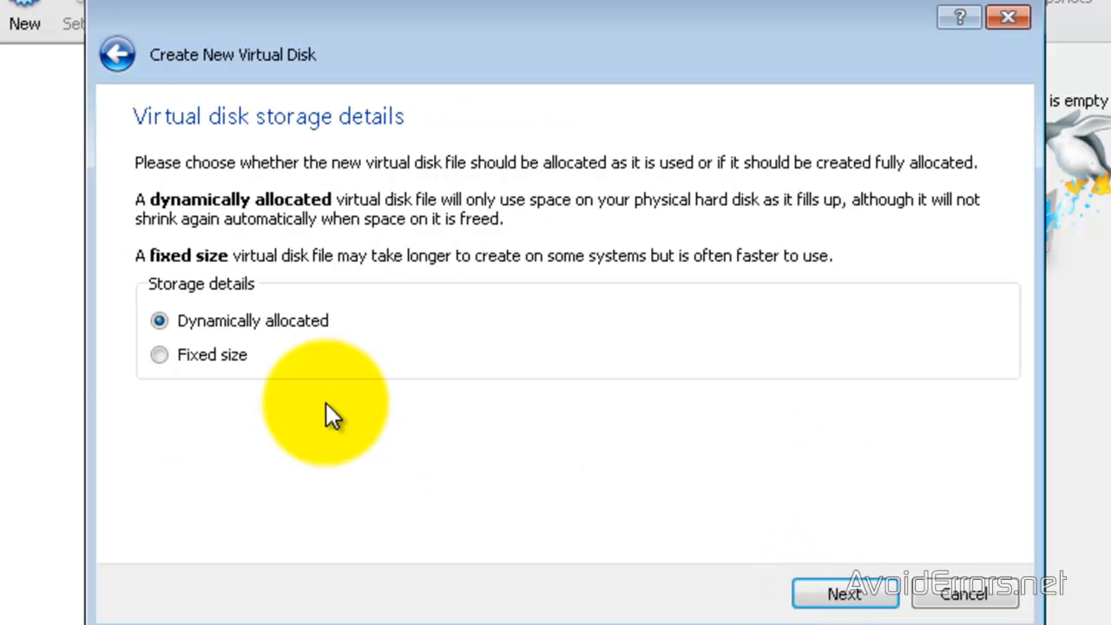
mouse_move(334, 352)
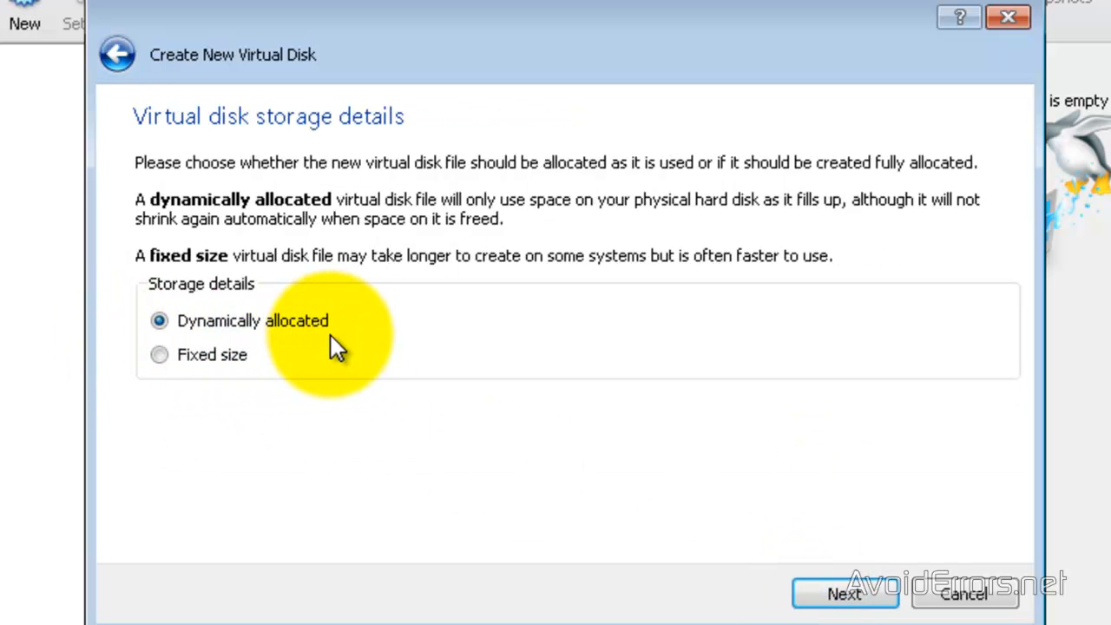
left_click(844, 594)
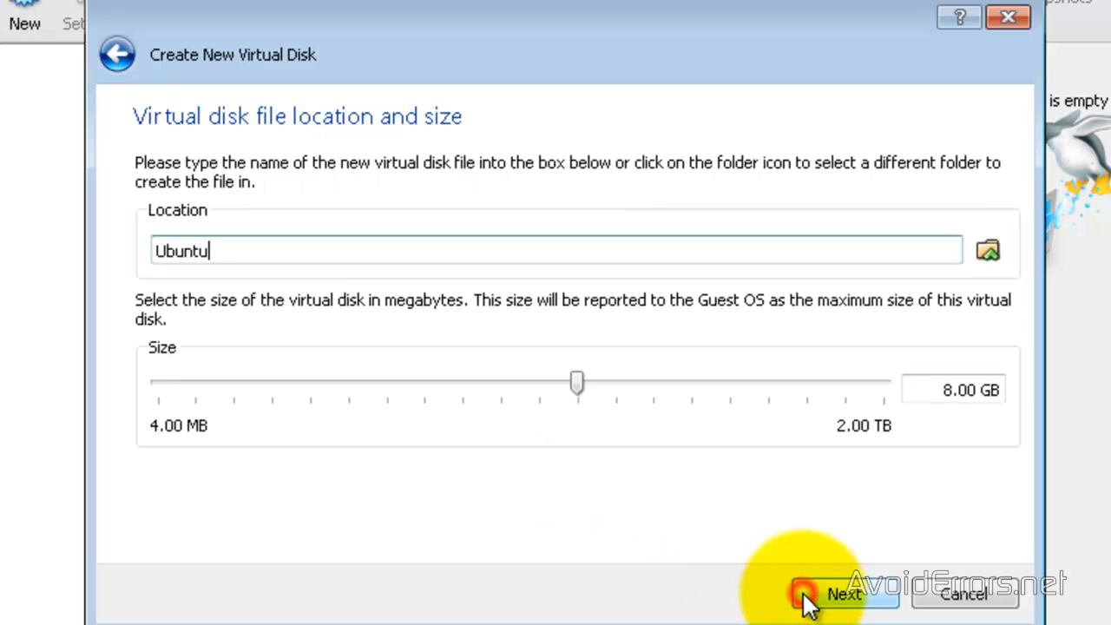
mouse_move(534, 434)
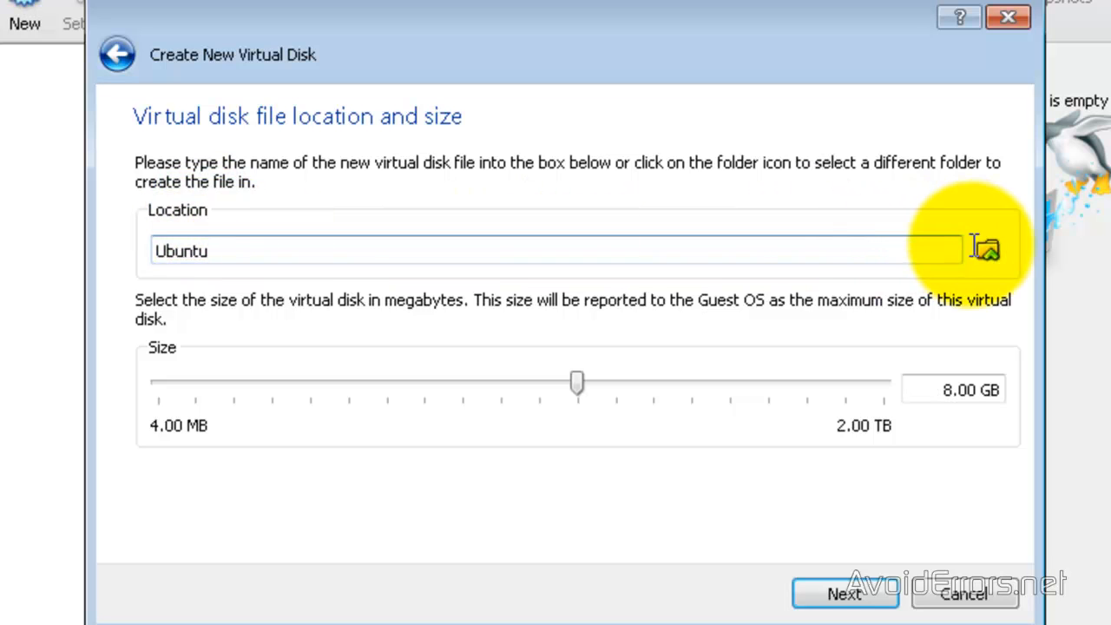
Save the virtual disk file as Ubuntu.vdi in the E:\Ubuntu folder.
left_click(986, 250)
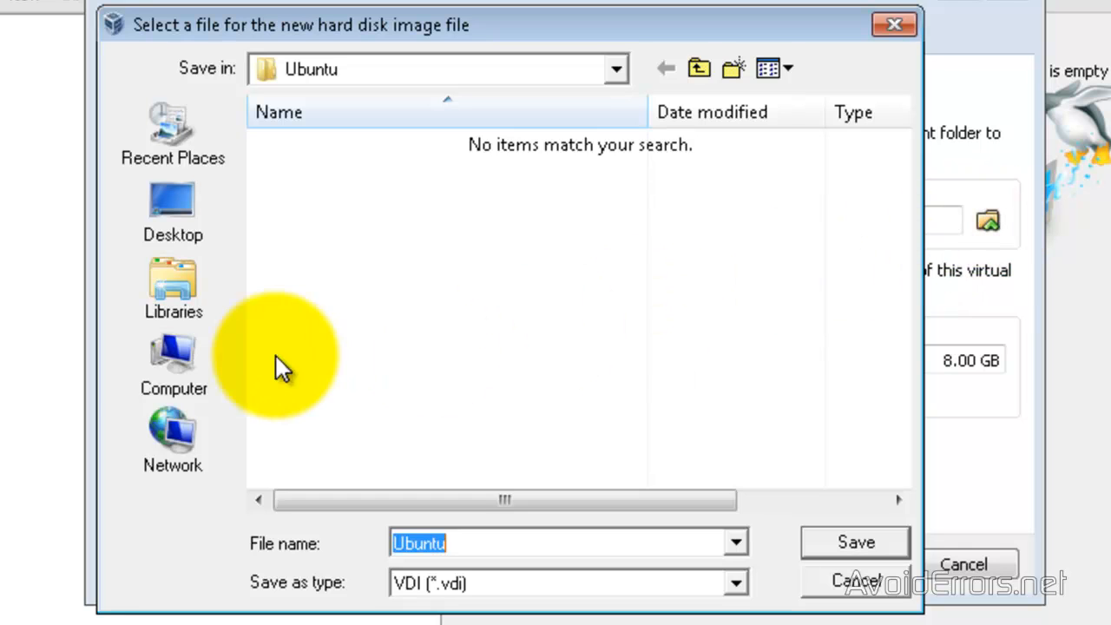
left_click(172, 365)
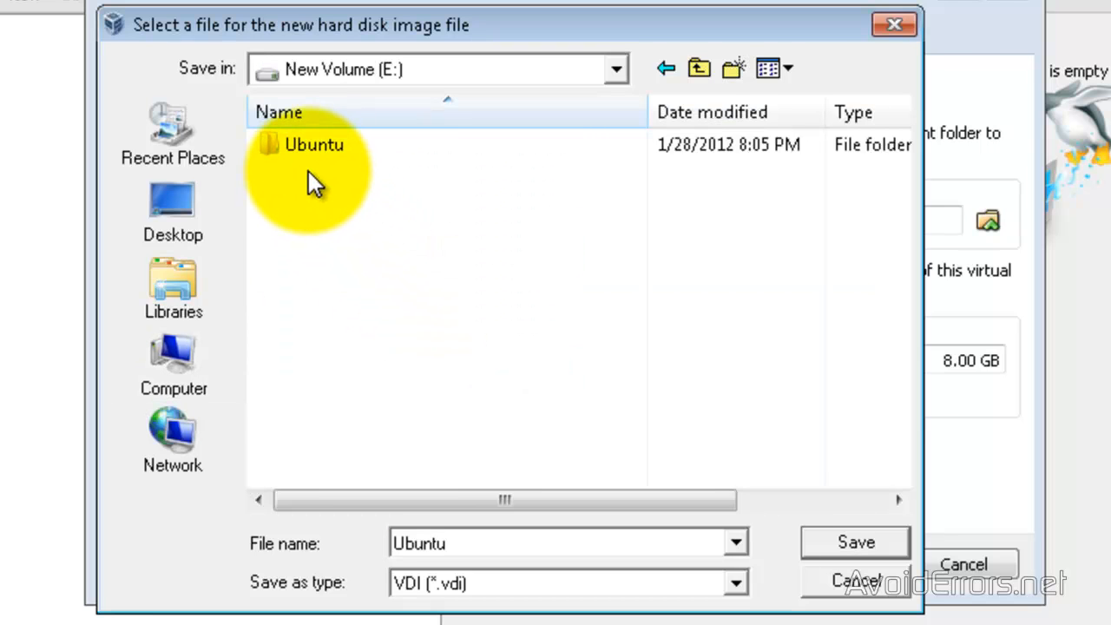
double_click(314, 144)
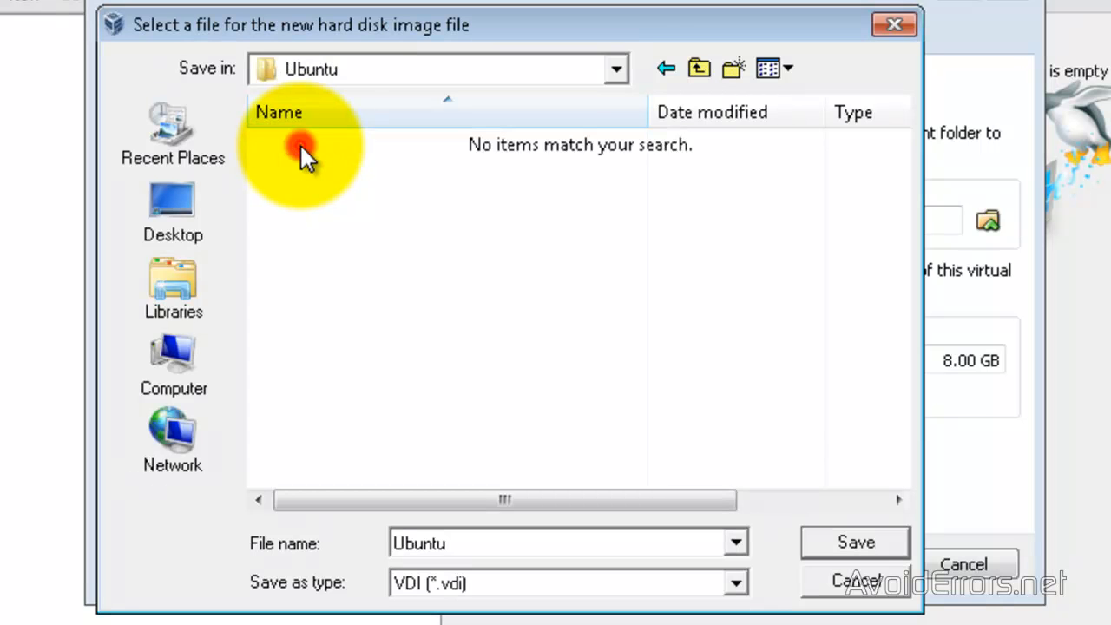
mouse_move(465, 334)
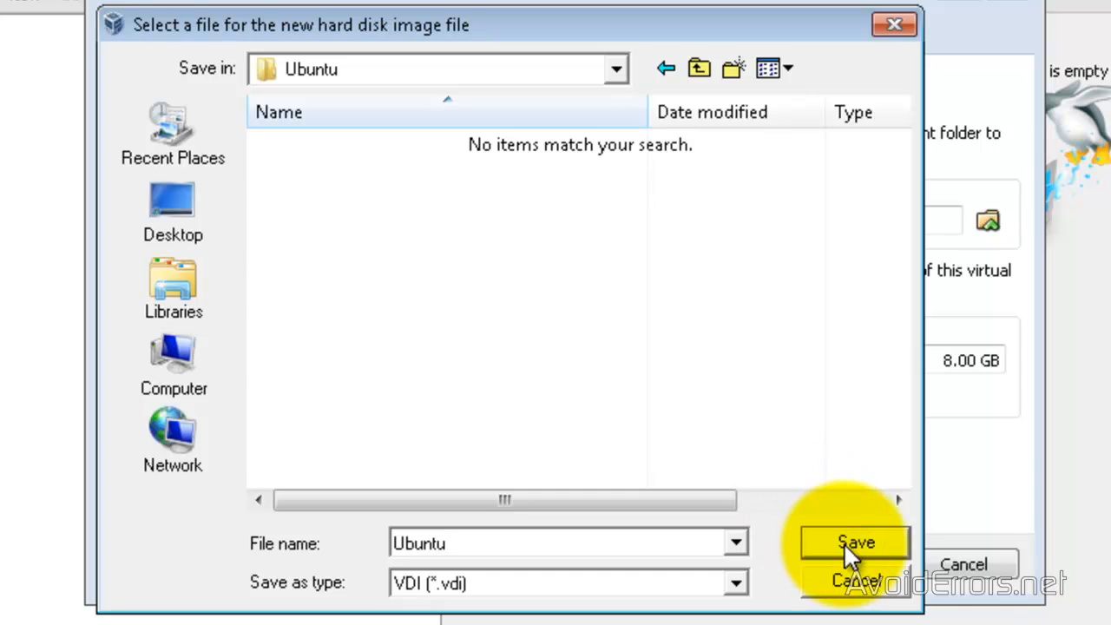
left_click(855, 542)
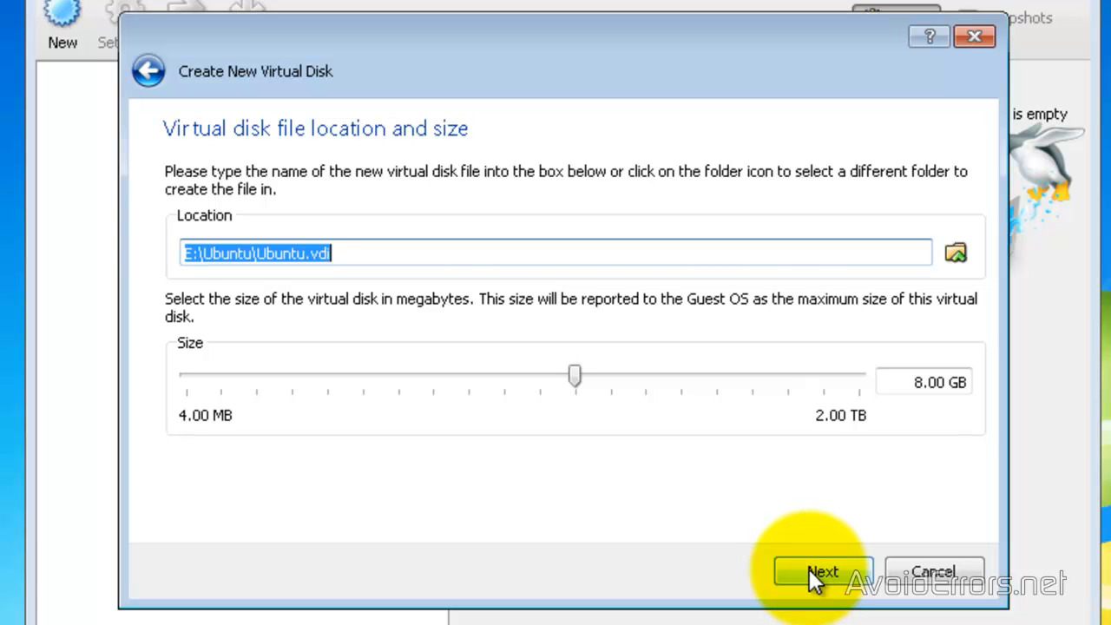
Confirm both summaries to create the 8 GB Ubuntu.vdi disk and the Ubuntu VM.
left_click(823, 572)
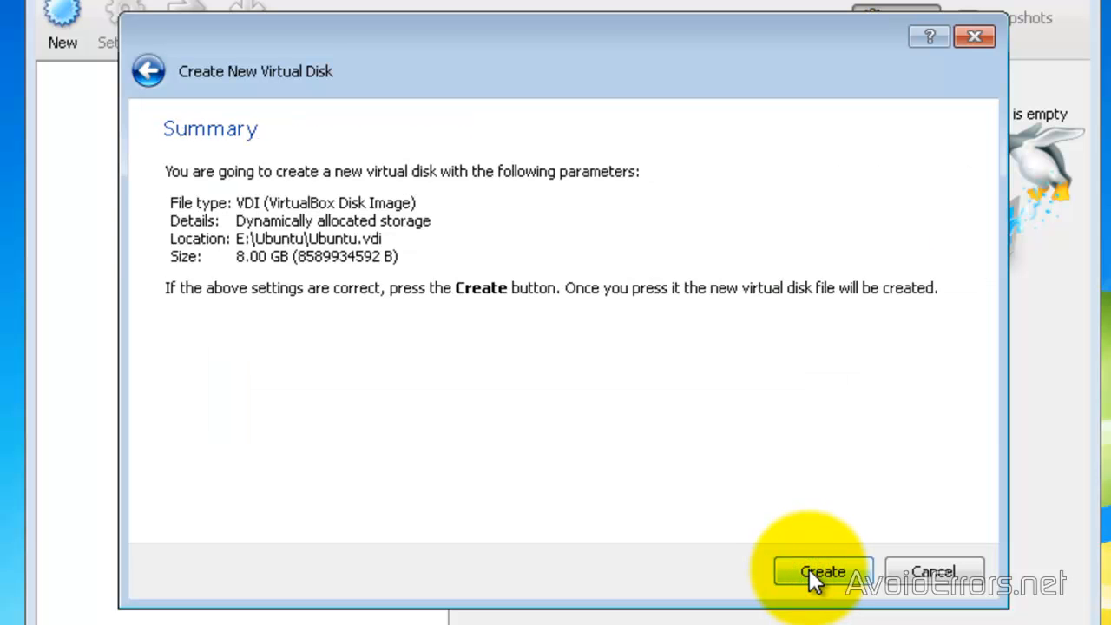
left_click(823, 571)
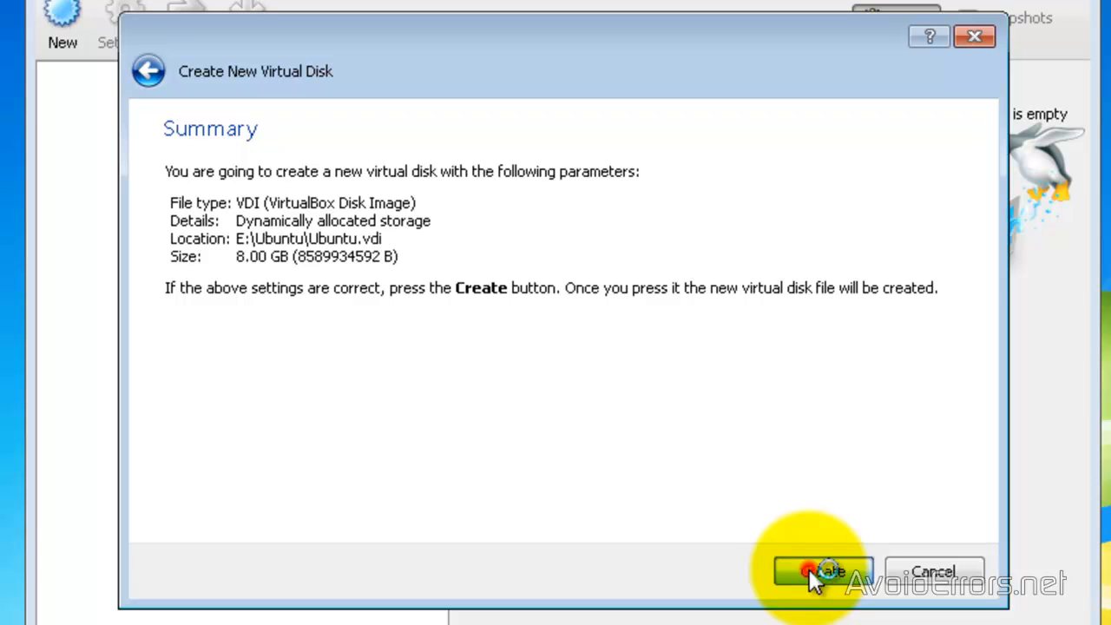
left_click(823, 571)
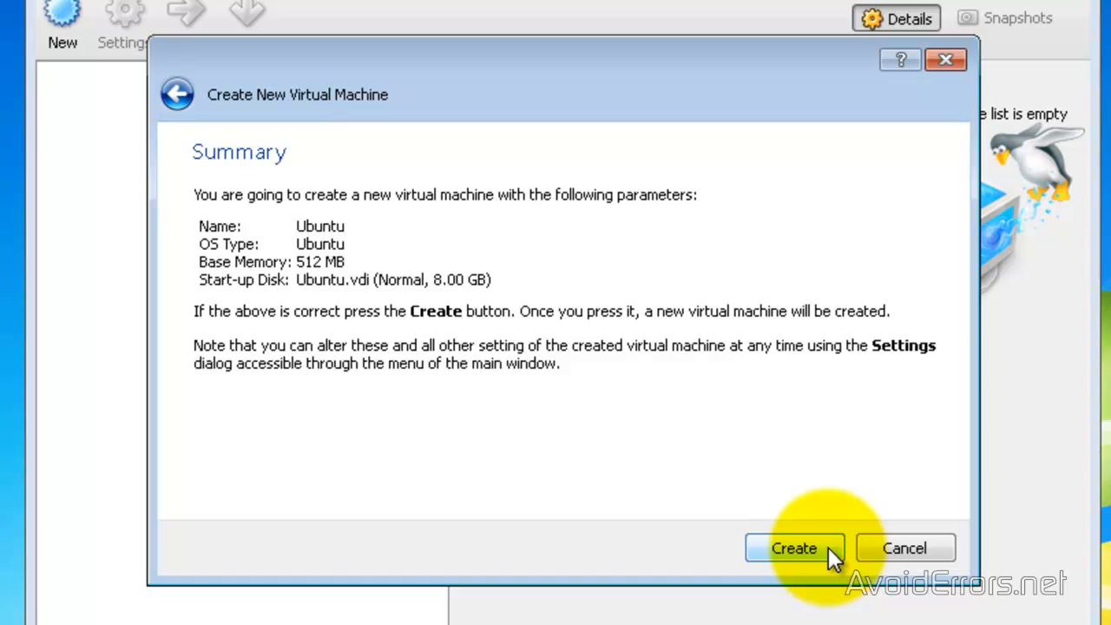
left_click(794, 548)
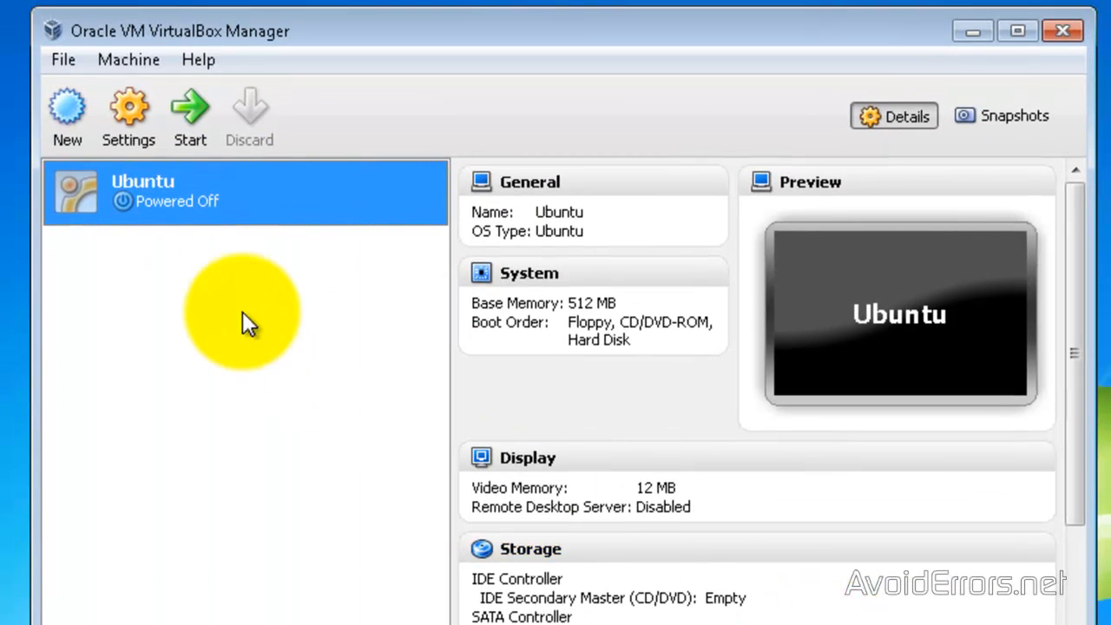
mouse_move(148, 287)
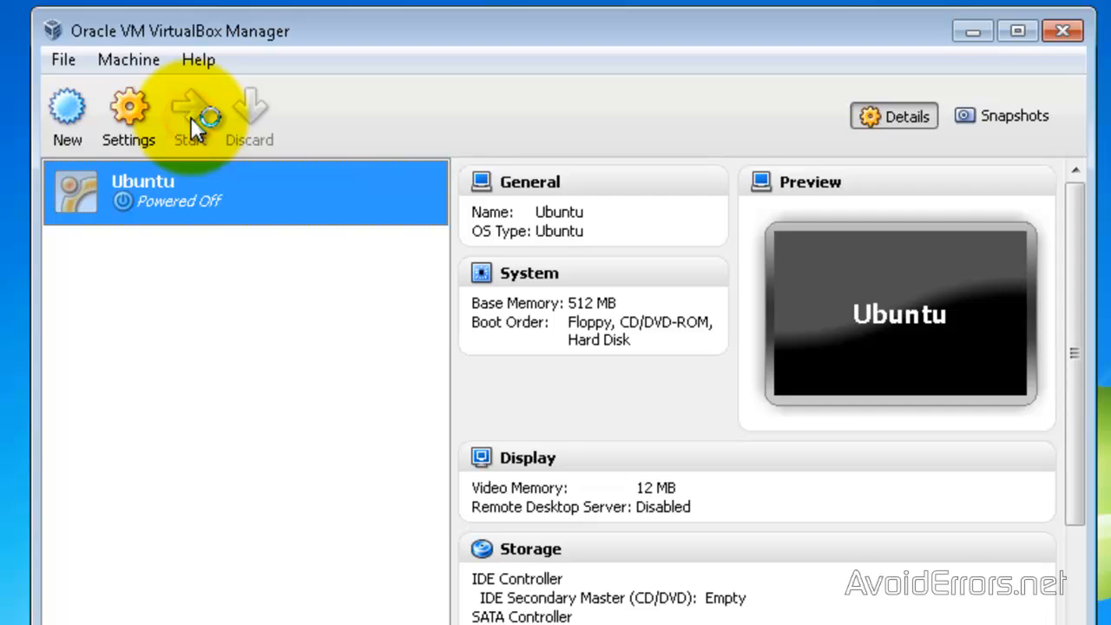
Start the Ubuntu VM with ubuntu-11.10-desktop-i386.iso from the Desktop as boot media.
left_click(189, 113)
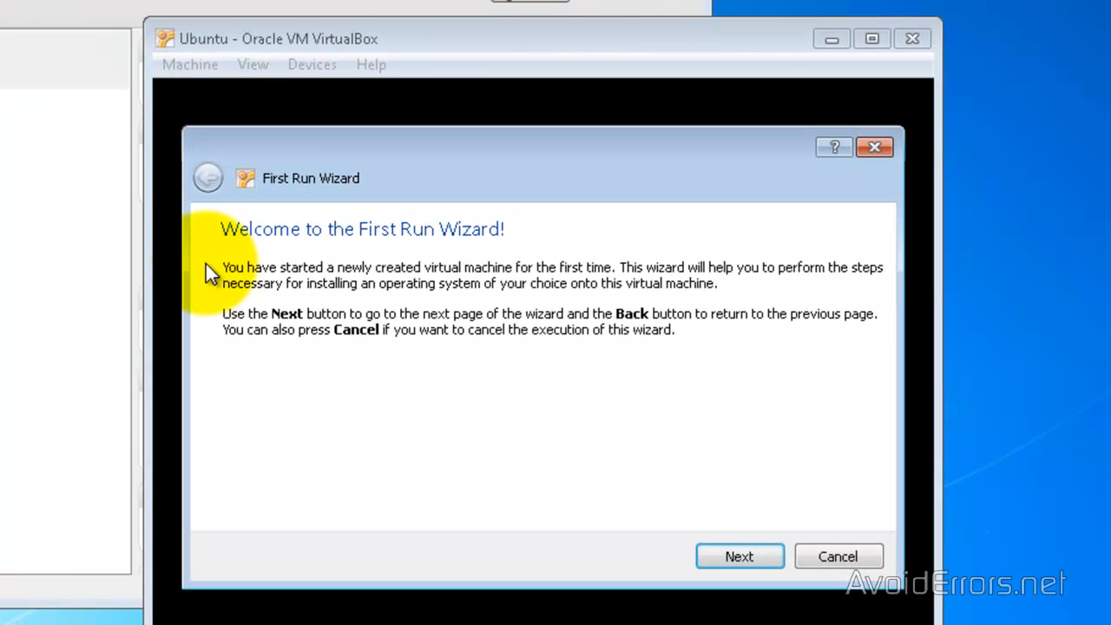
mouse_move(617, 390)
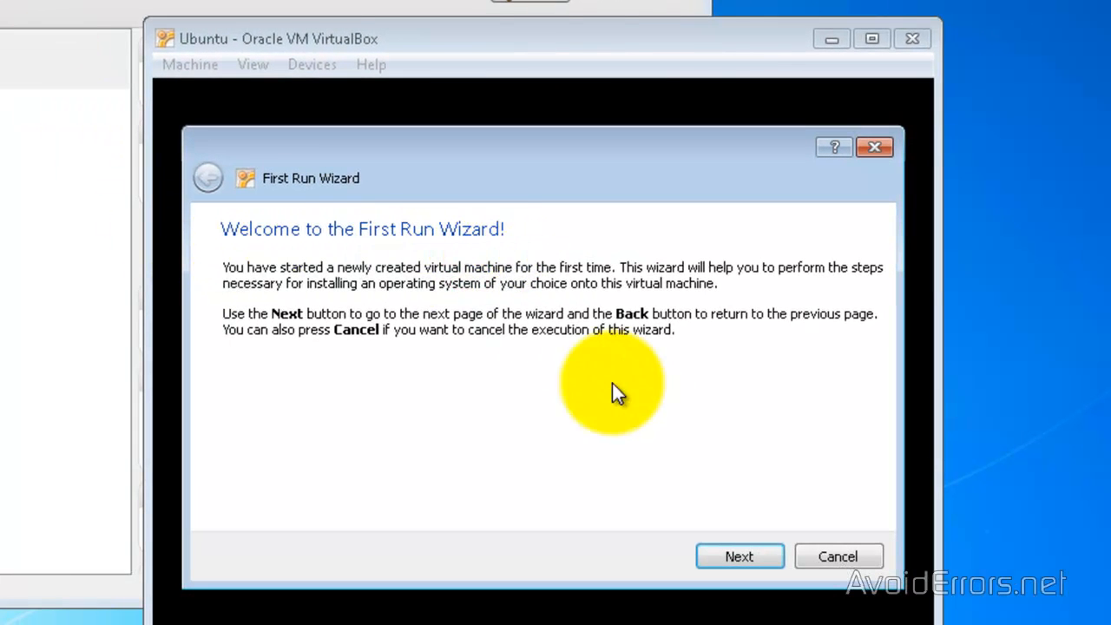
left_click(739, 556)
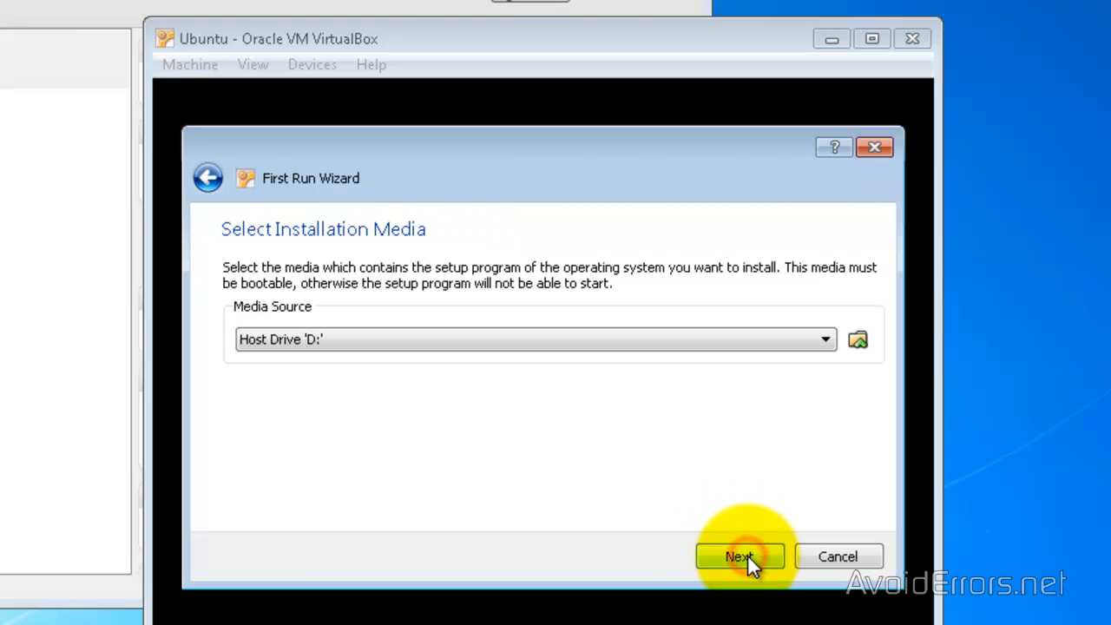
mouse_move(222, 268)
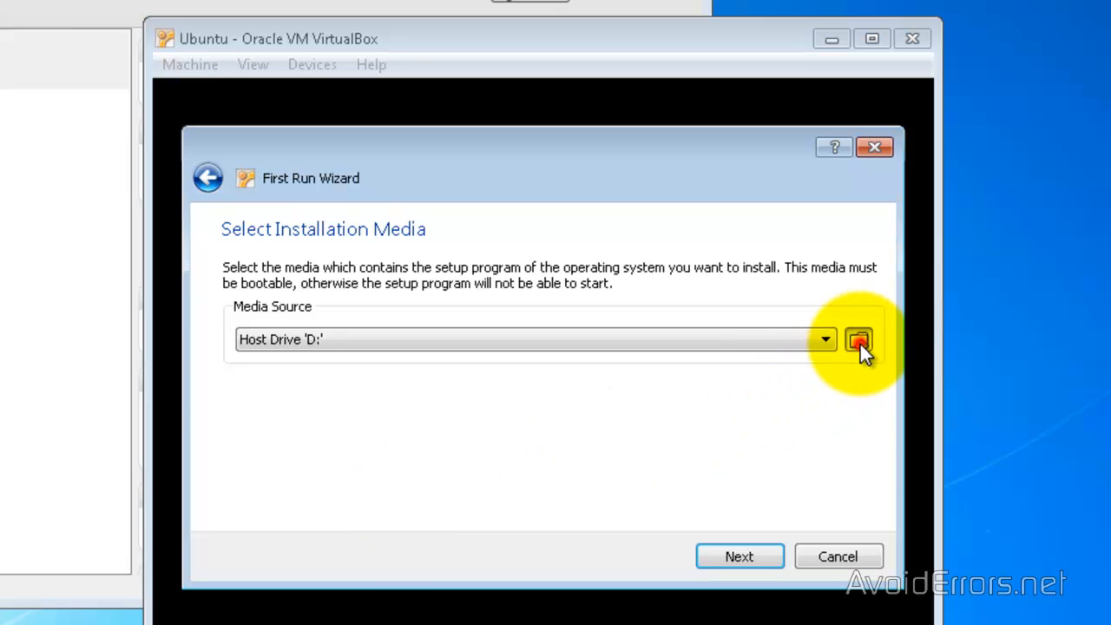
left_click(858, 340)
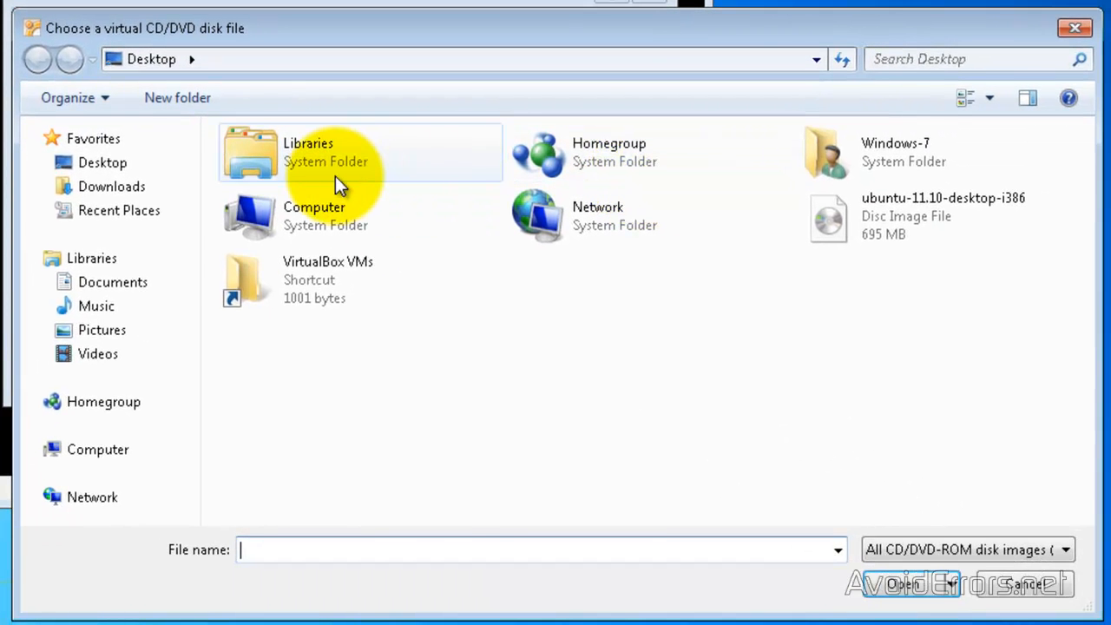
left_click(102, 162)
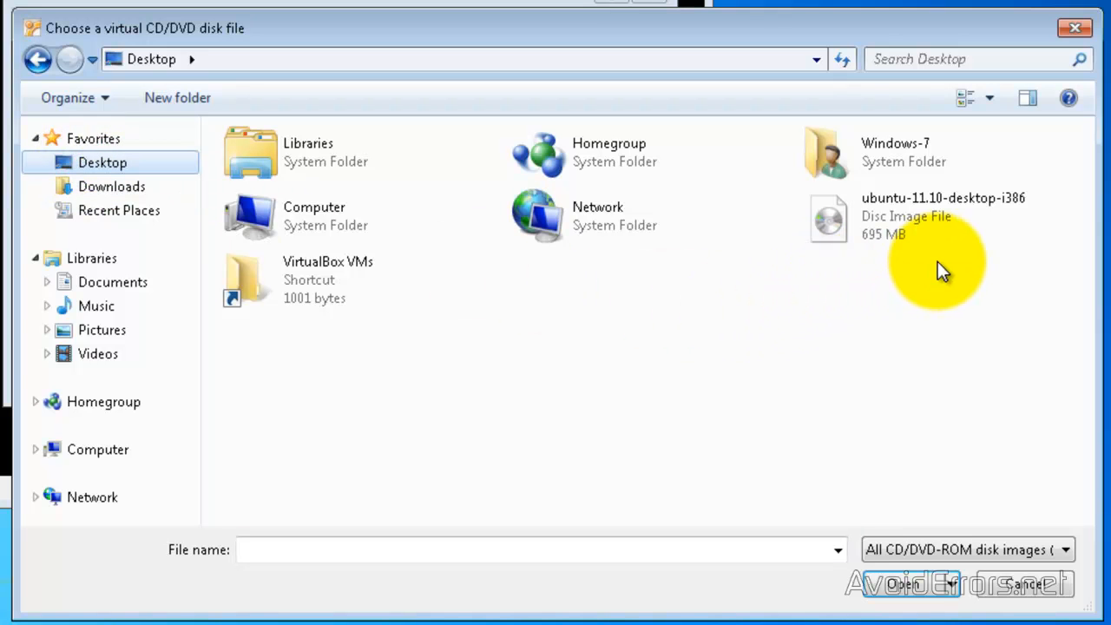
left_click(943, 215)
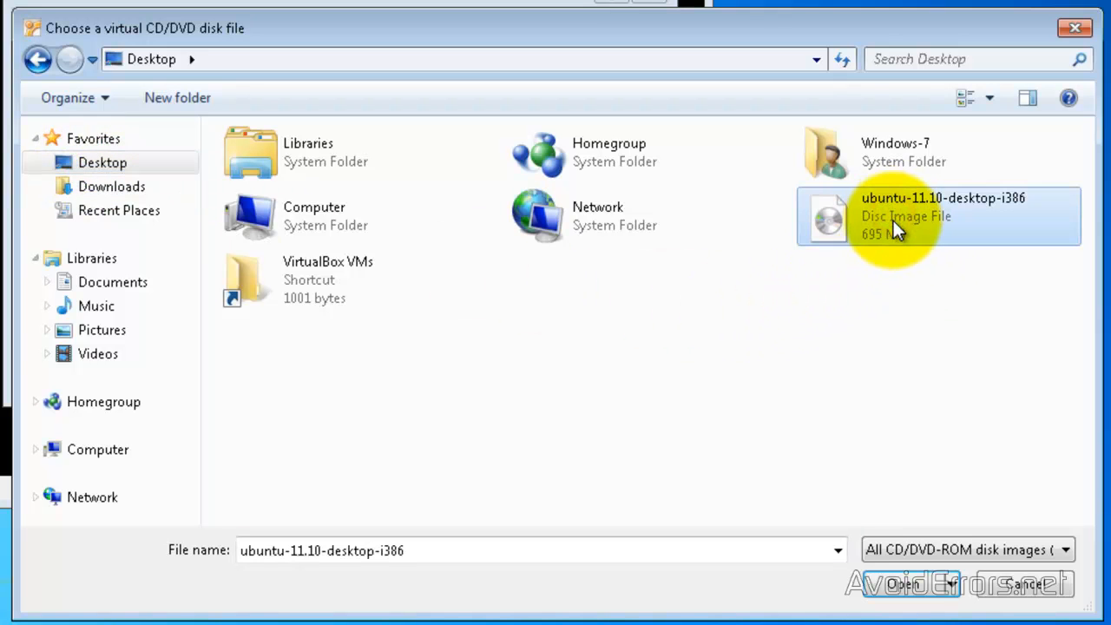
mouse_move(912, 584)
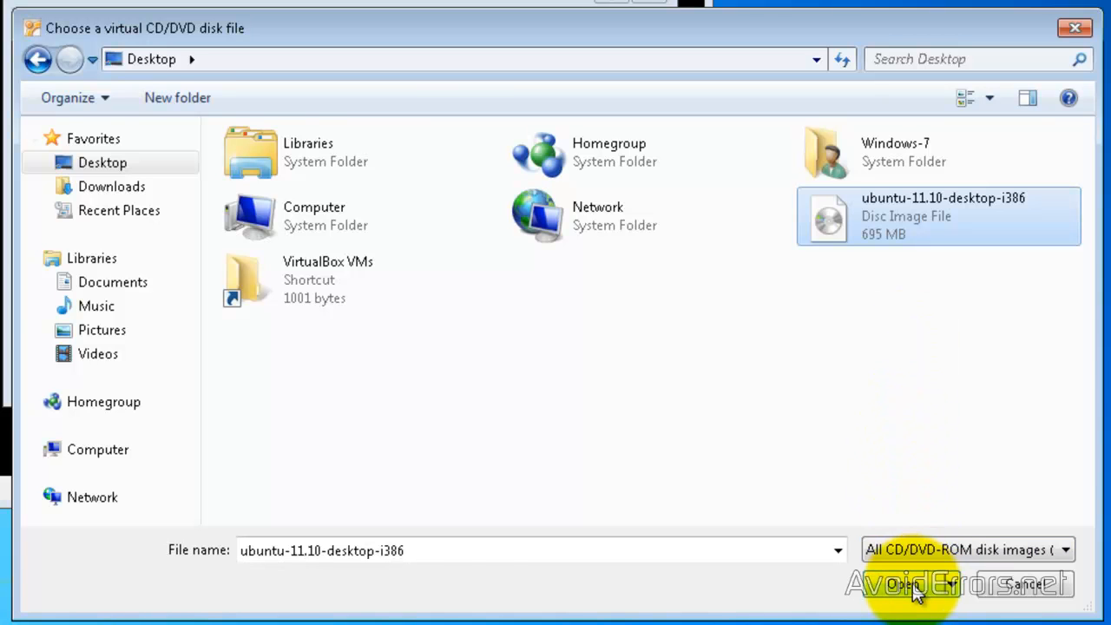
left_click(908, 584)
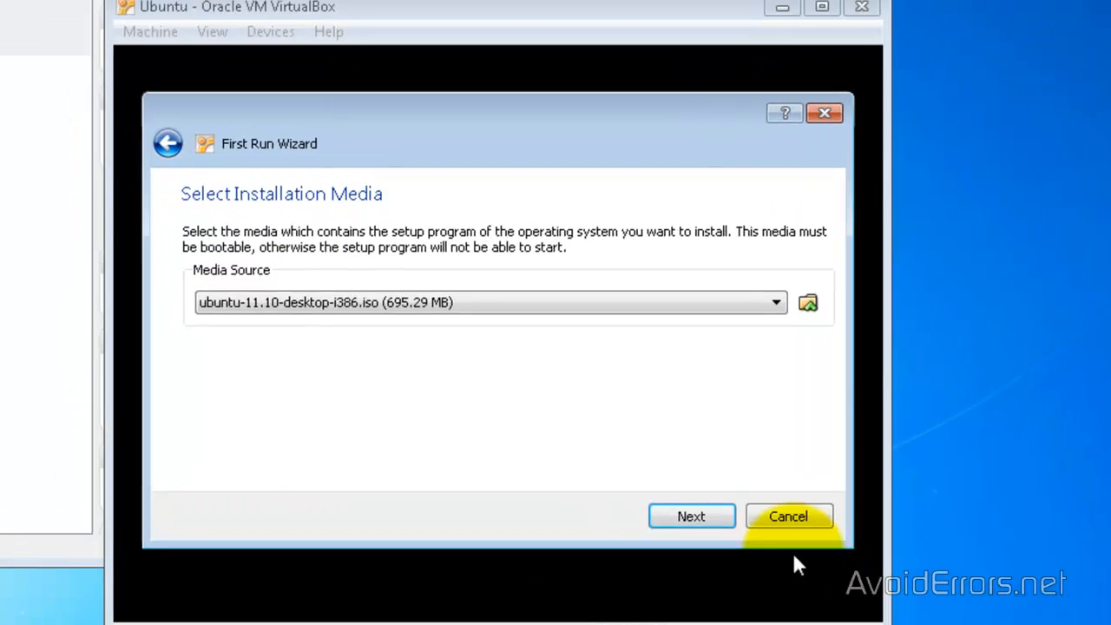
left_click(691, 515)
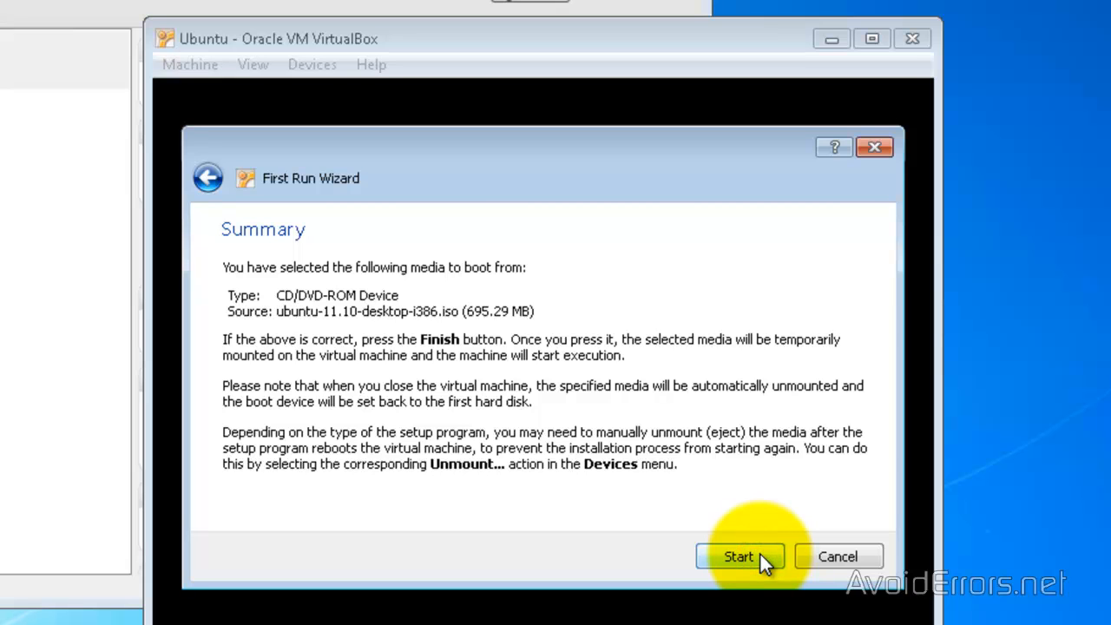
left_click(739, 557)
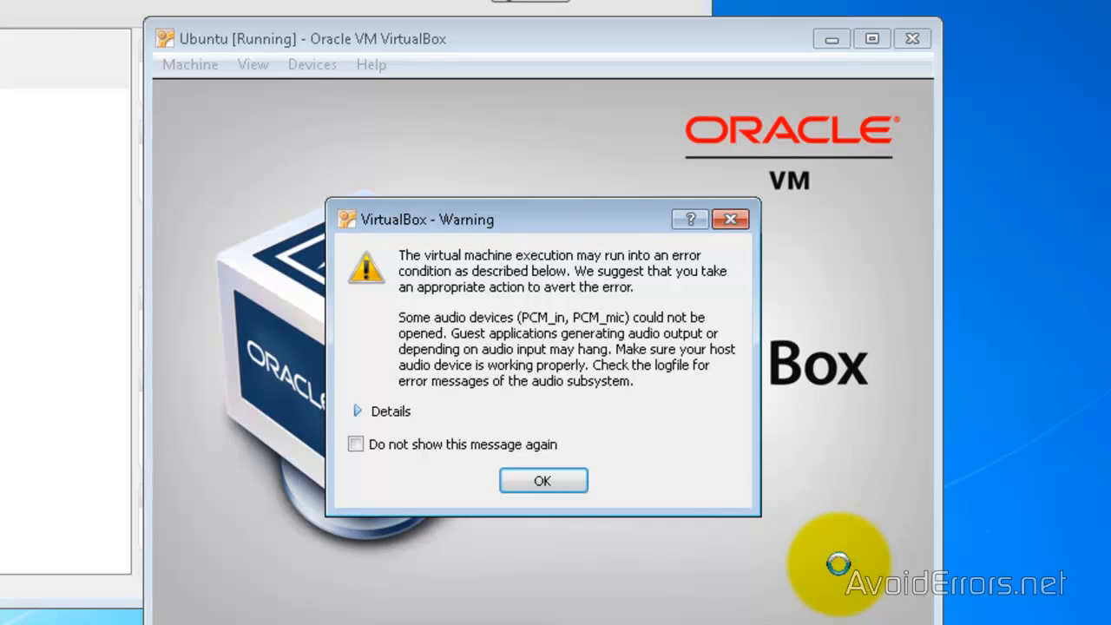
Close the audio and colour-depth notices with 'Do not show this message again' ticked.
left_click(543, 481)
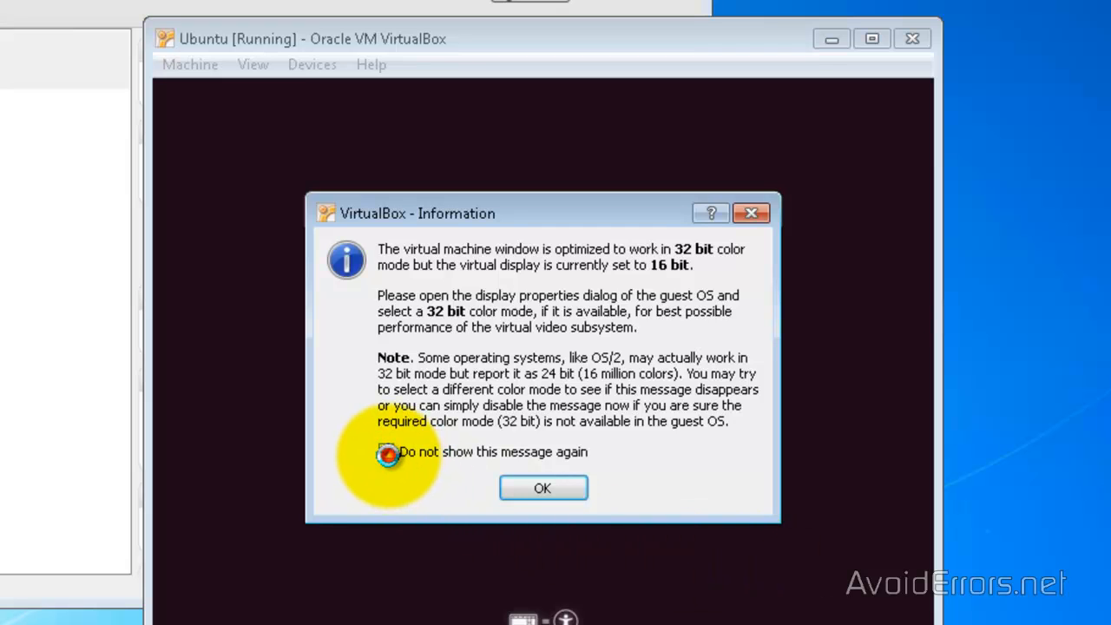
left_click(386, 451)
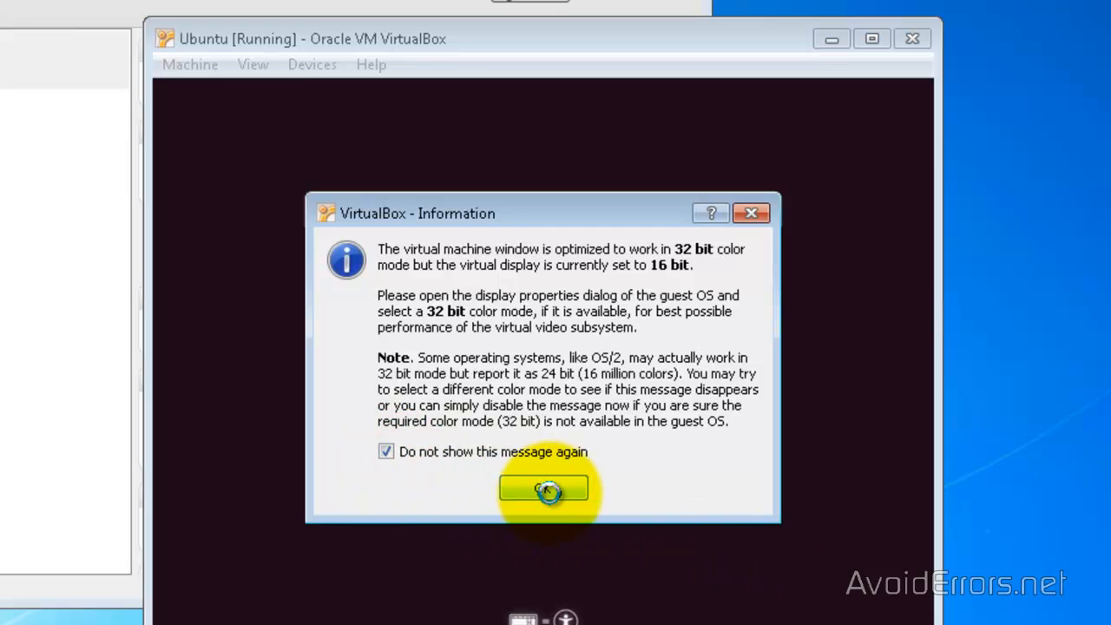
left_click(542, 490)
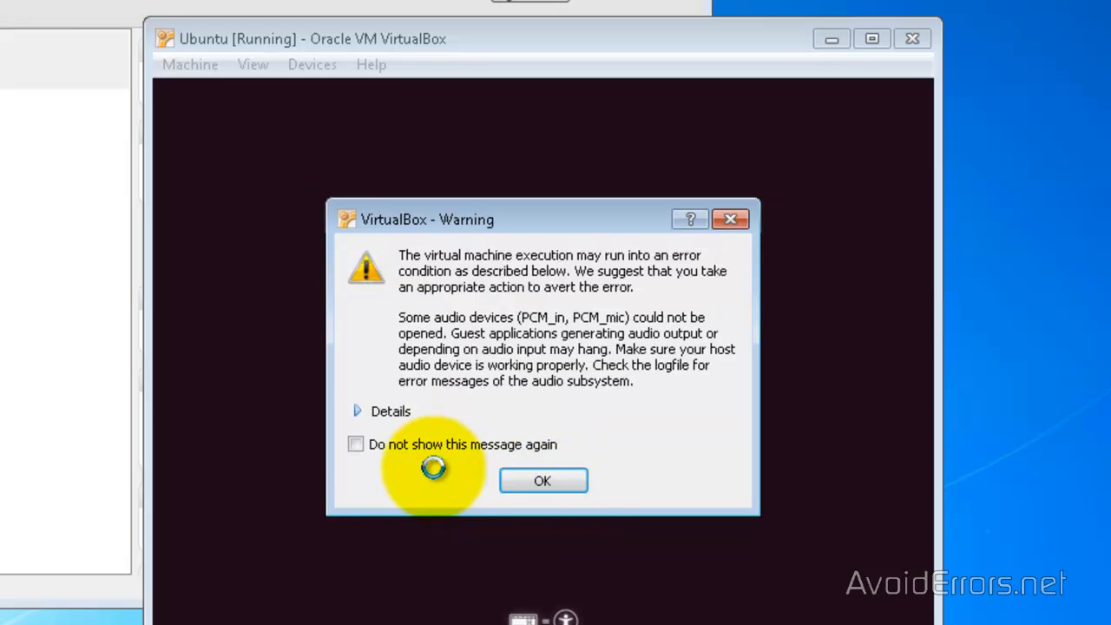
left_click(355, 444)
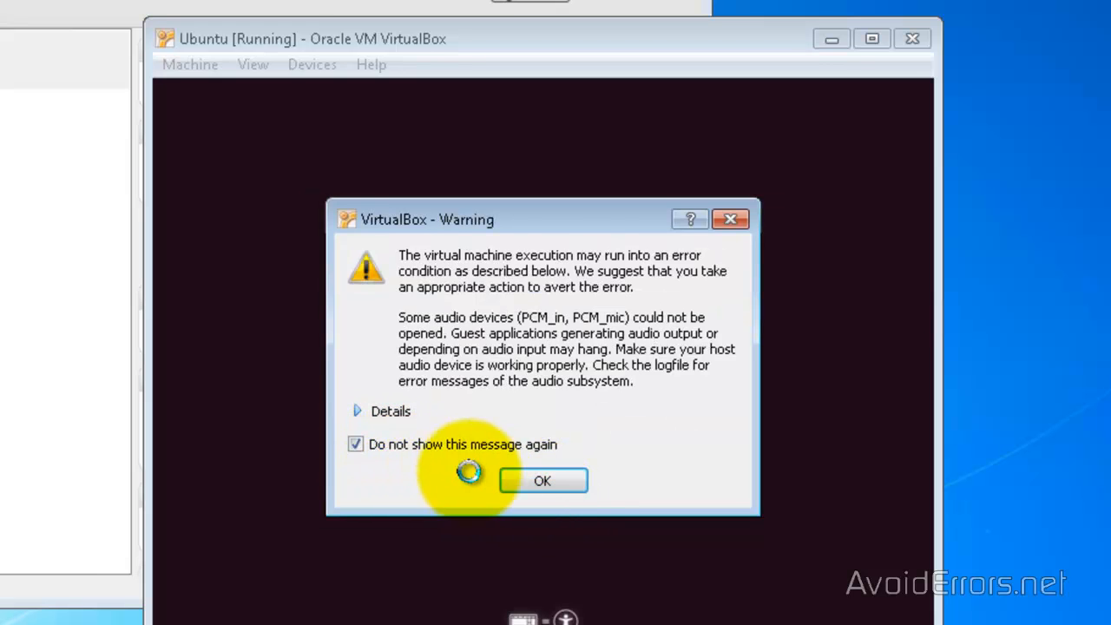
left_click(541, 481)
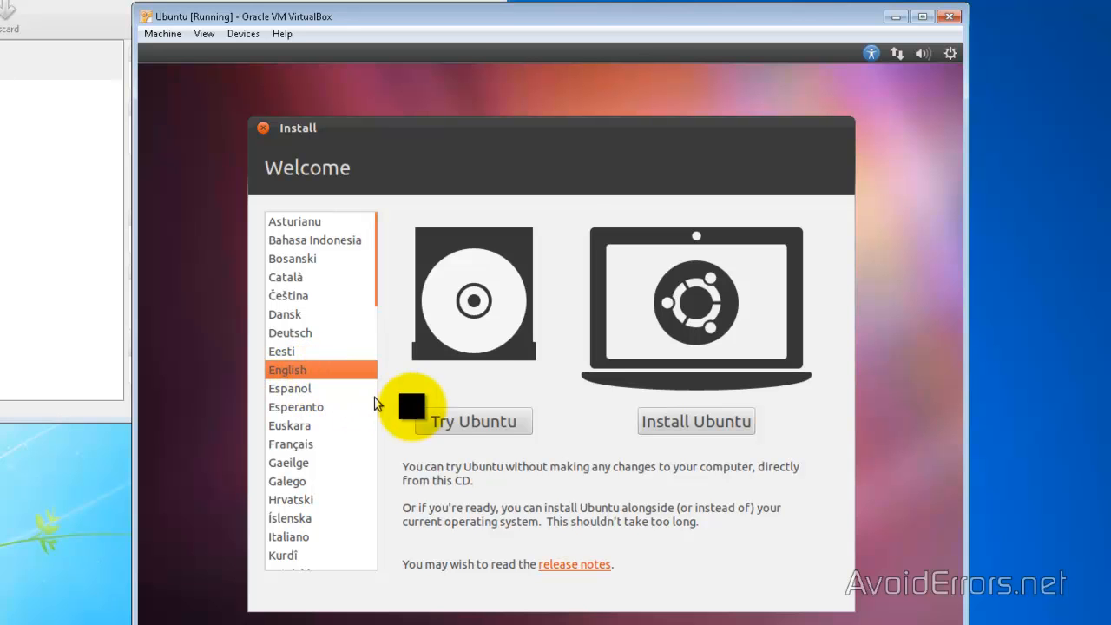
mouse_move(656, 426)
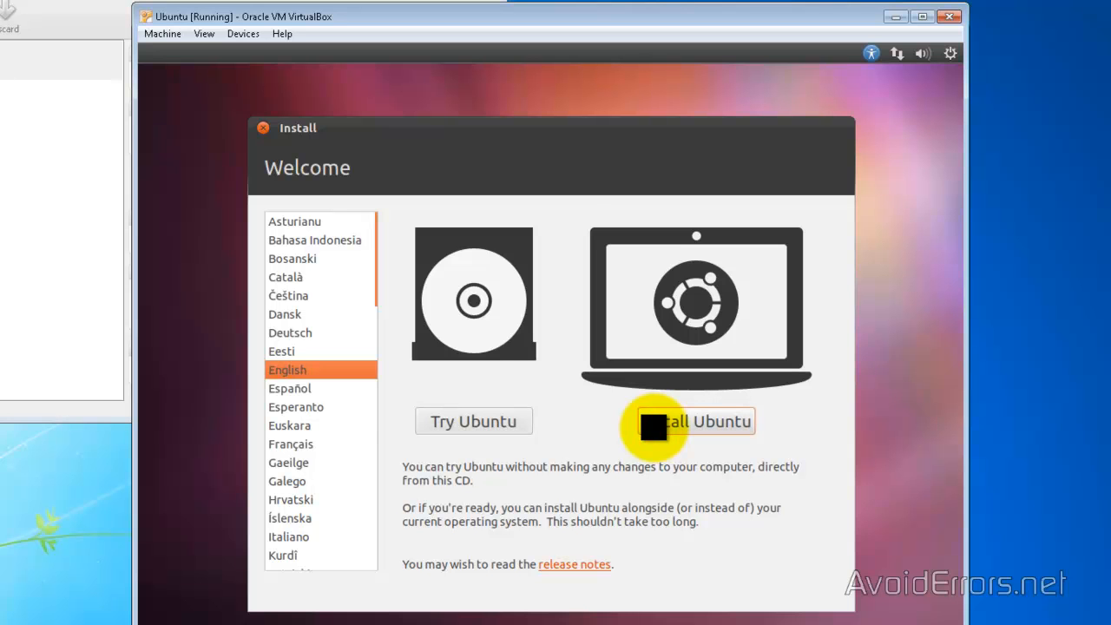
Begin installing Ubuntu and tick 'Download updates while installing'.
left_click(696, 421)
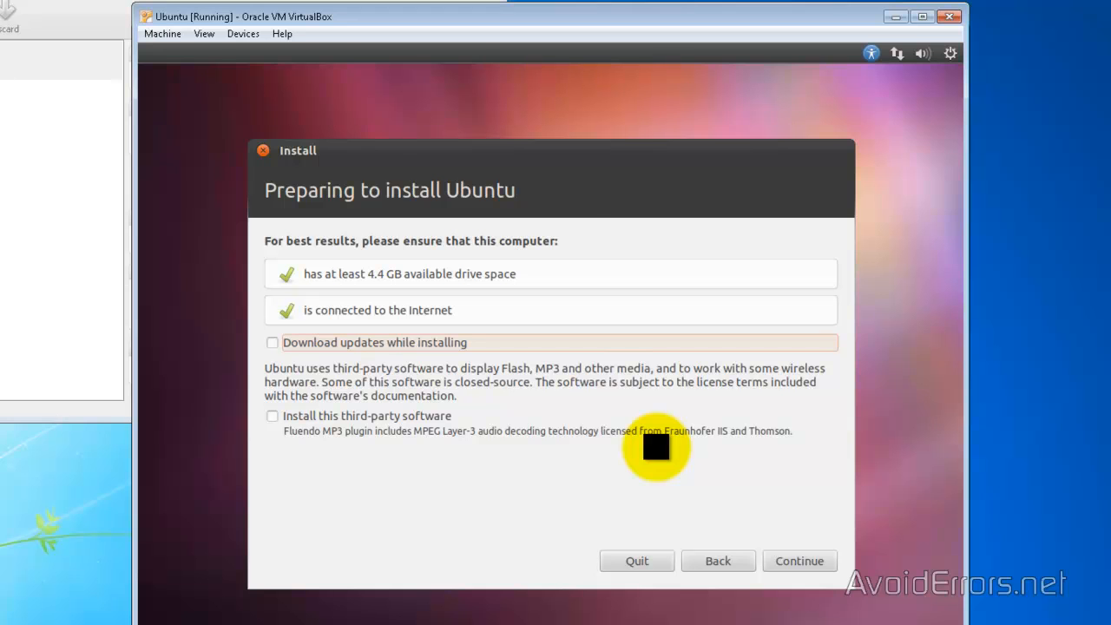
mouse_move(429, 366)
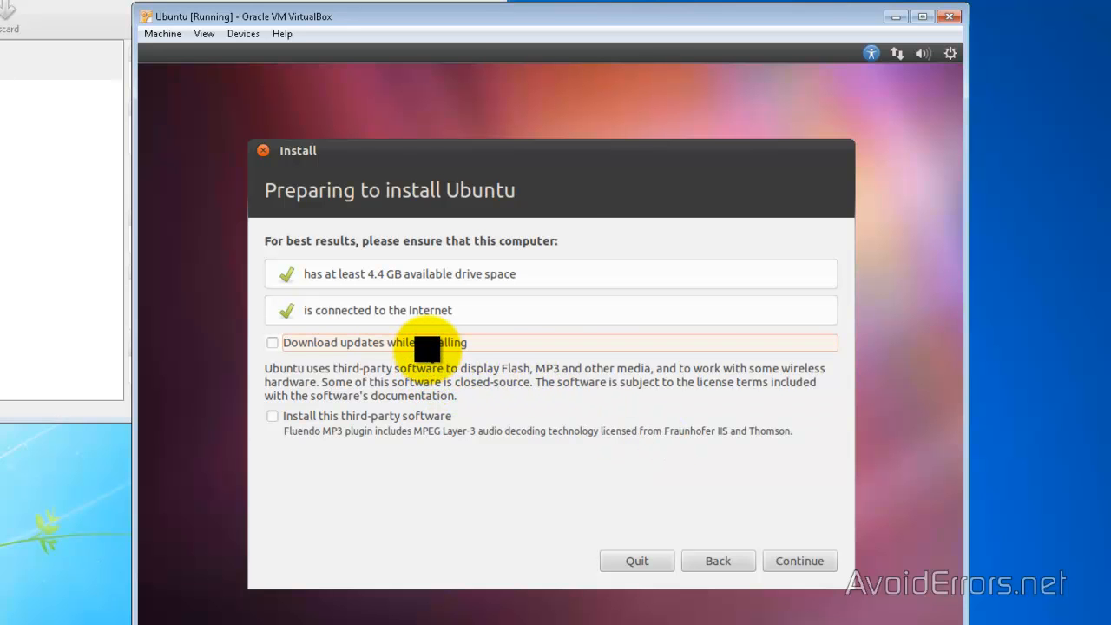
mouse_move(410, 383)
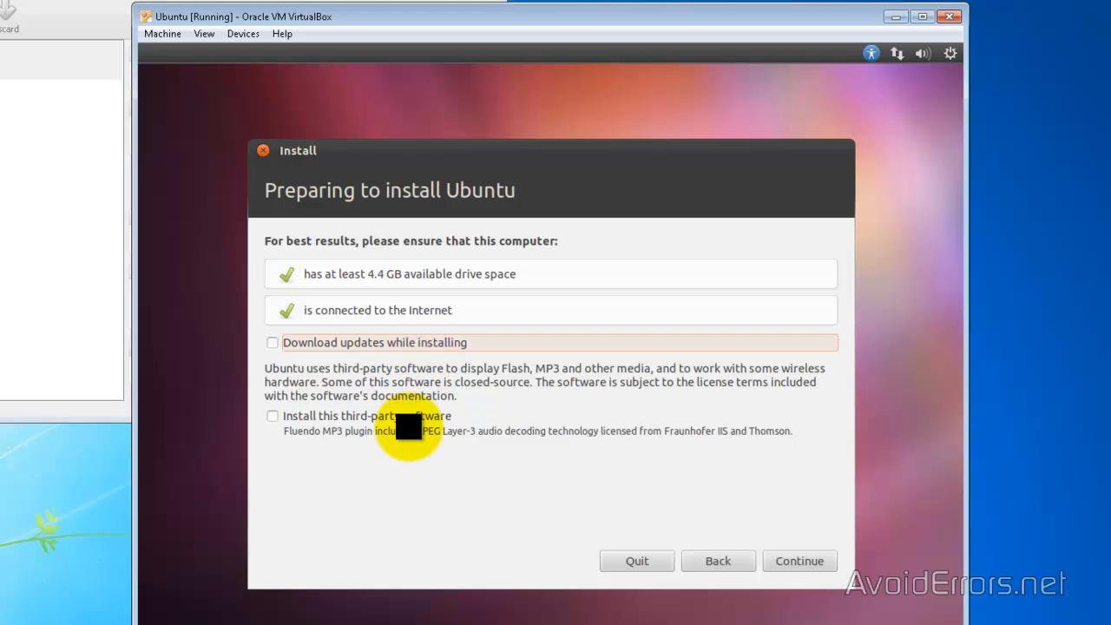
mouse_move(273, 352)
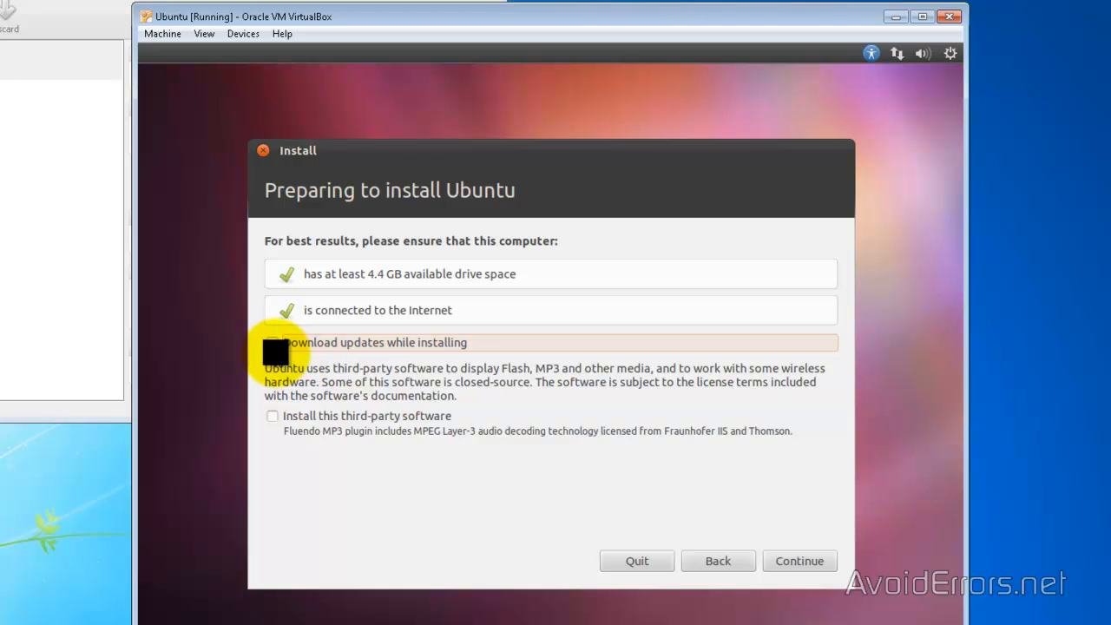
left_click(273, 342)
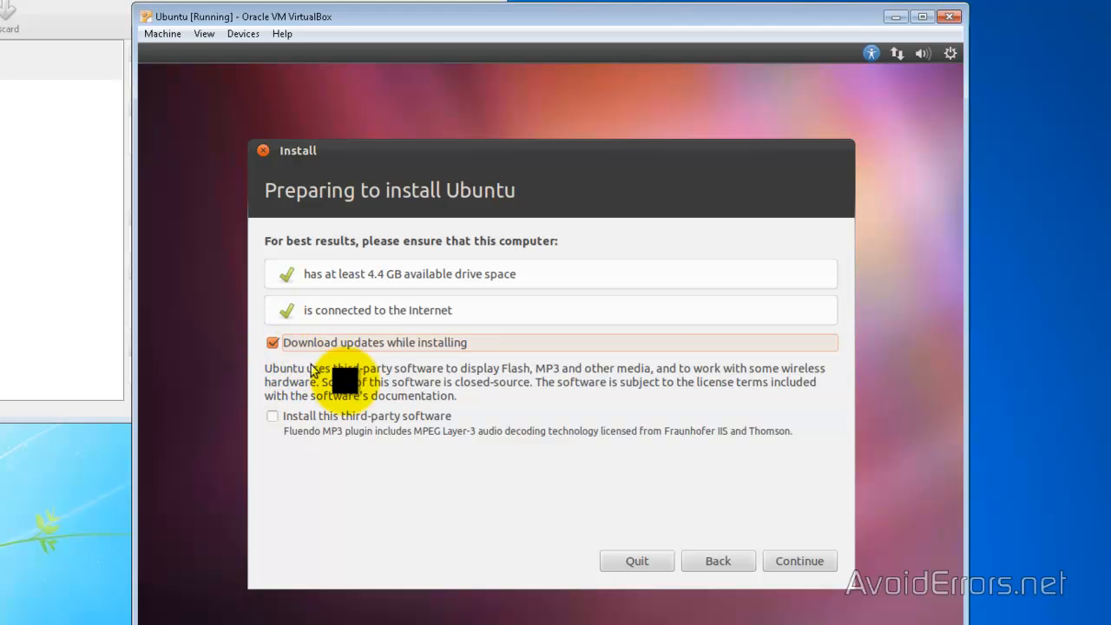
mouse_move(667, 487)
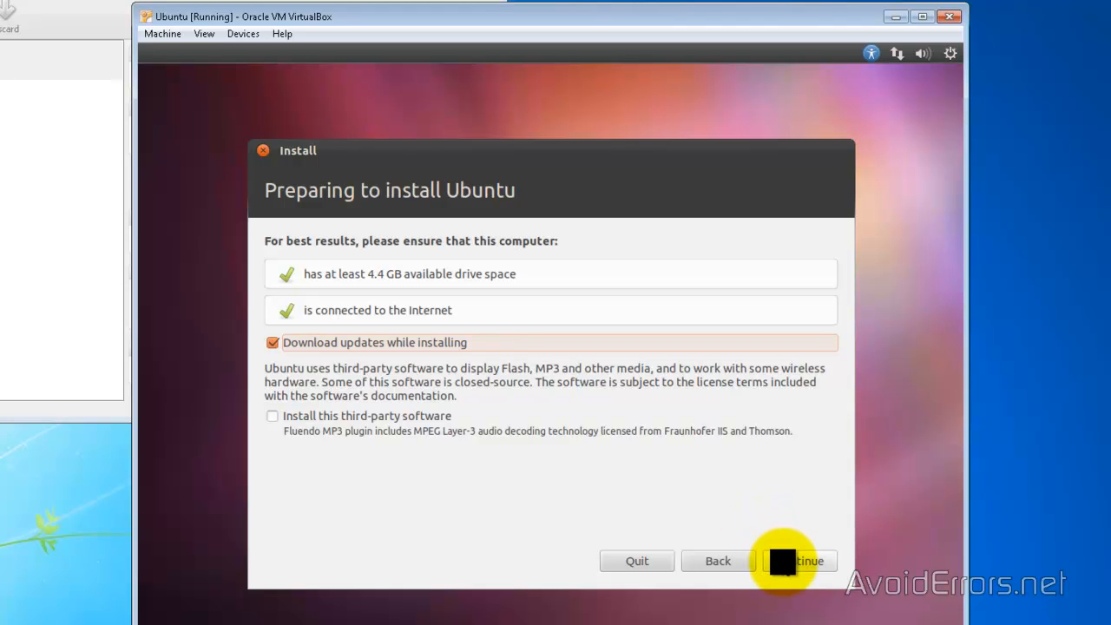
Pass the readiness checks, keep 'Erase disk and install Ubuntu', and choose Install Now.
left_click(797, 561)
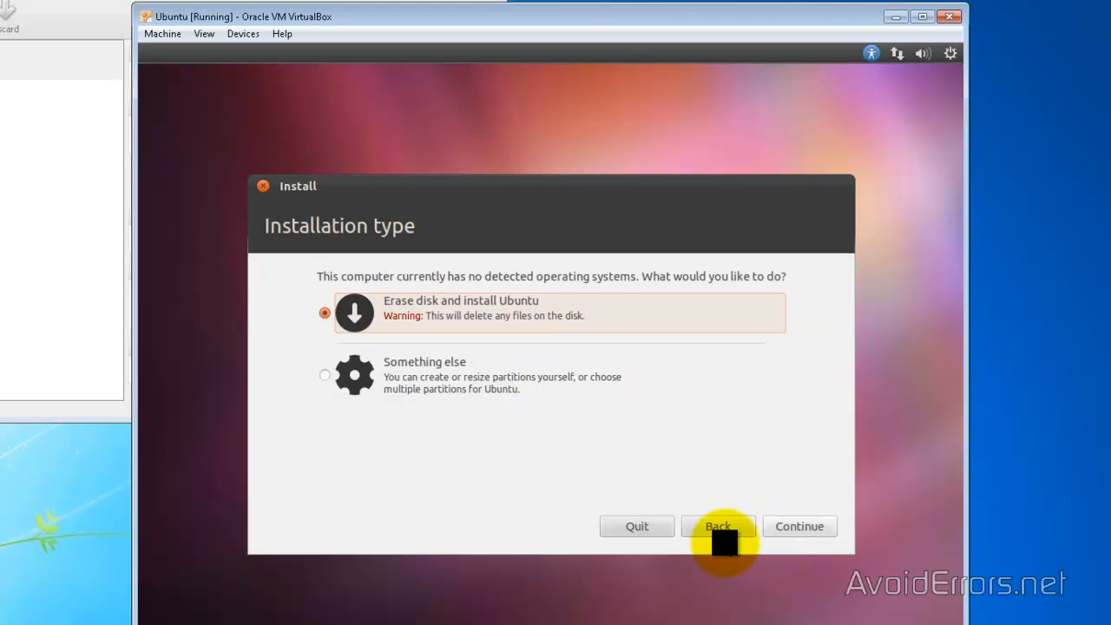
mouse_move(773, 530)
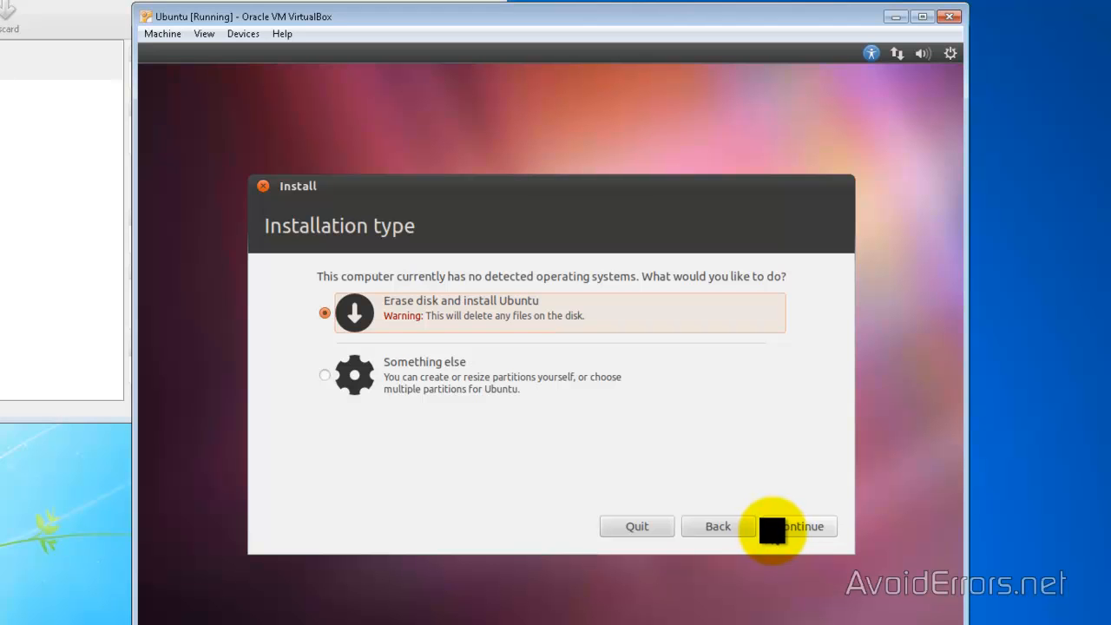
left_click(799, 527)
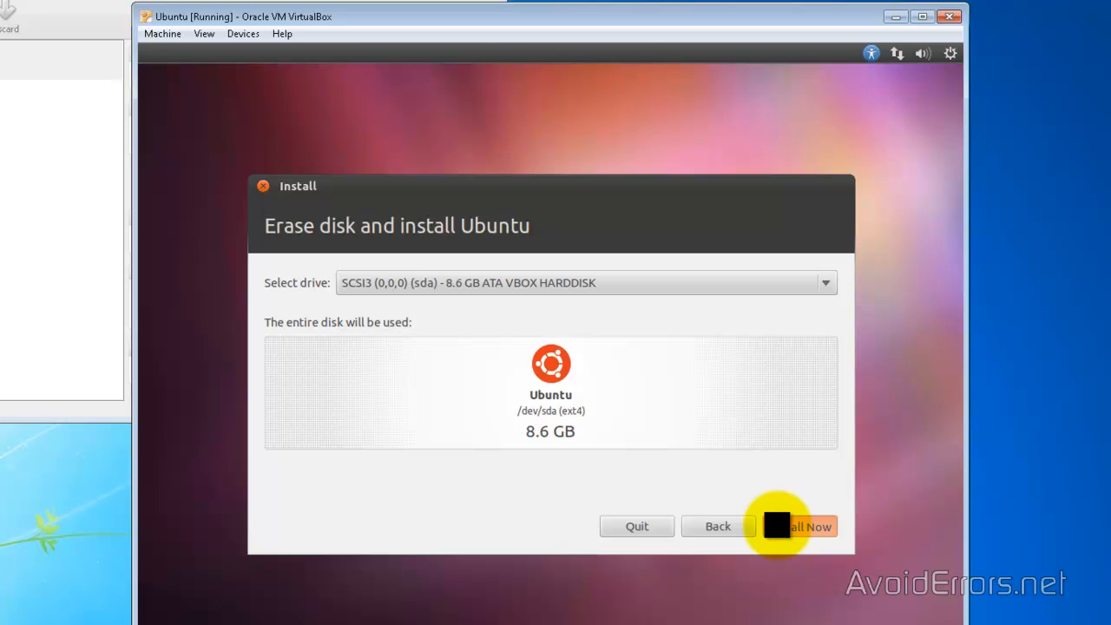
left_click(778, 526)
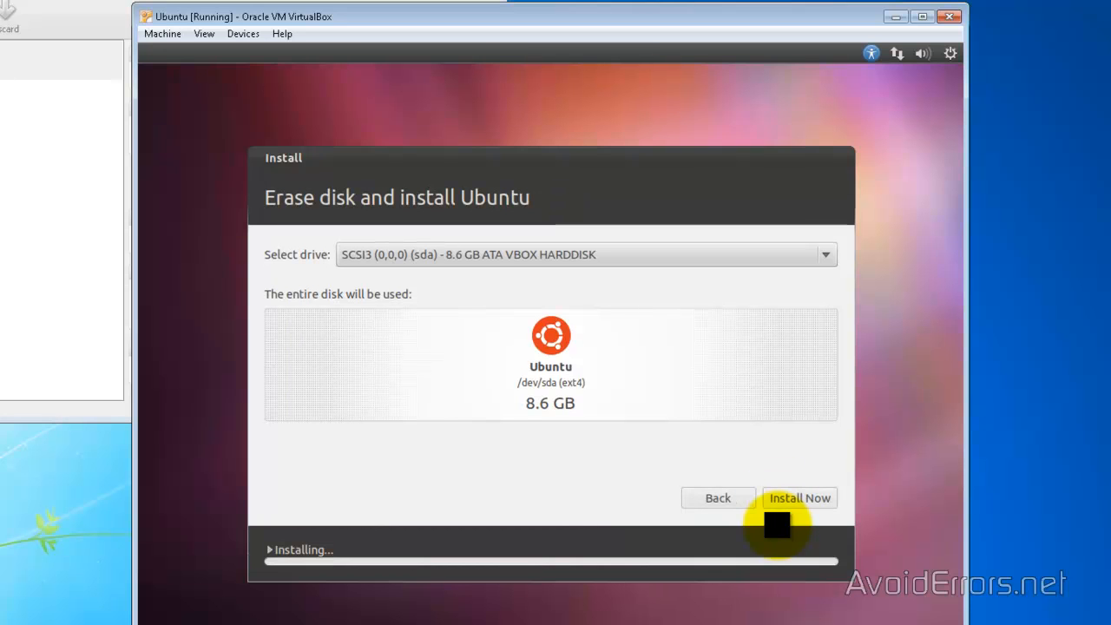
left_click(799, 497)
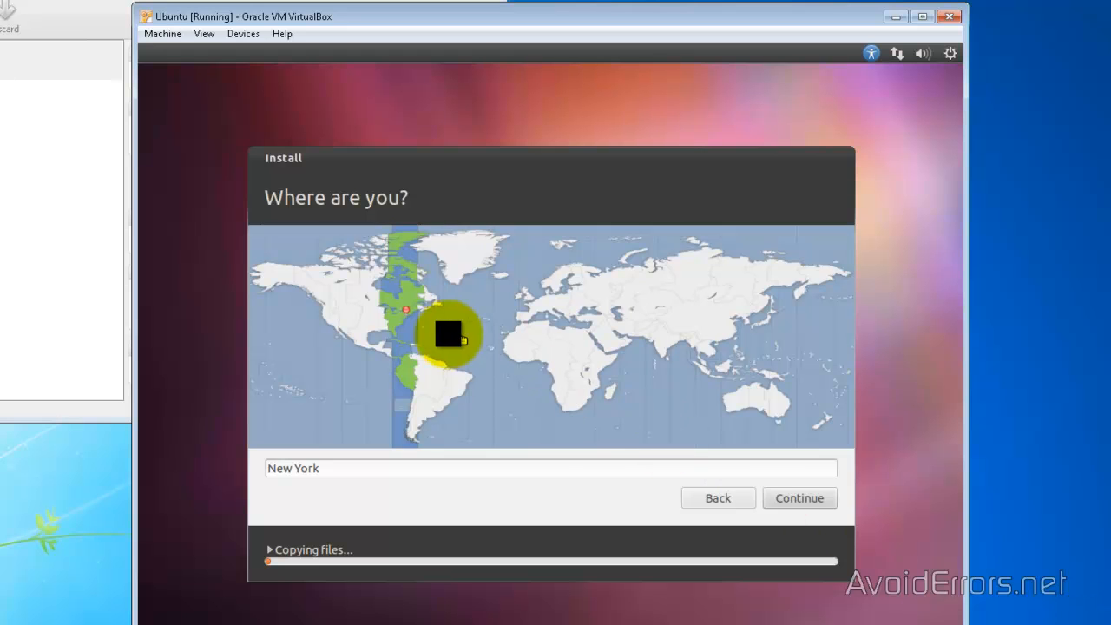
mouse_move(558, 414)
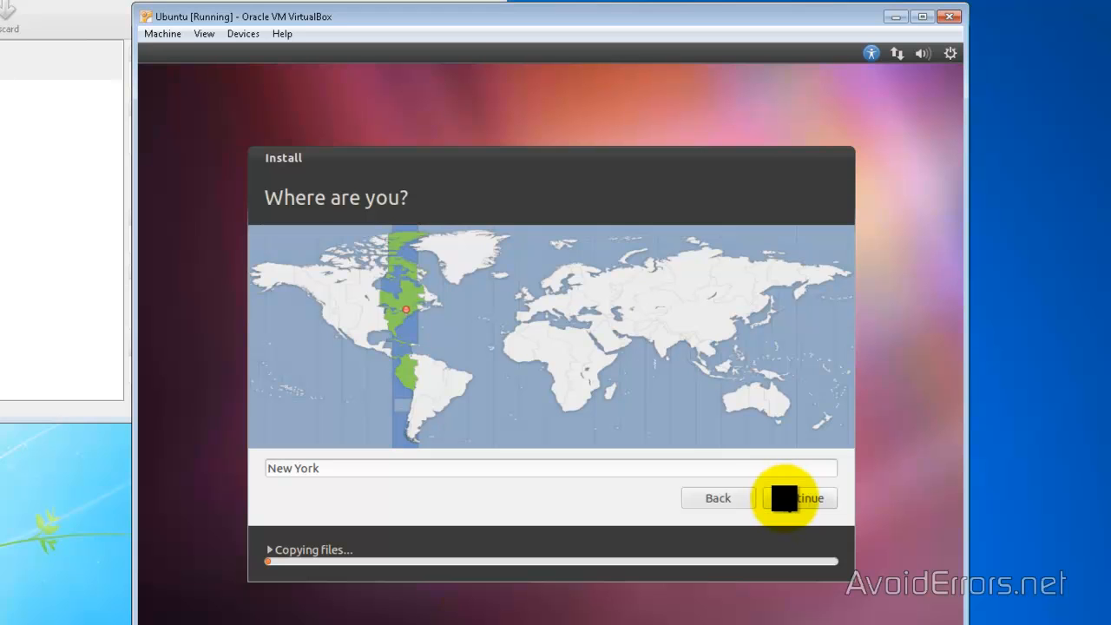
Accept New York as the installer's time zone location.
left_click(797, 498)
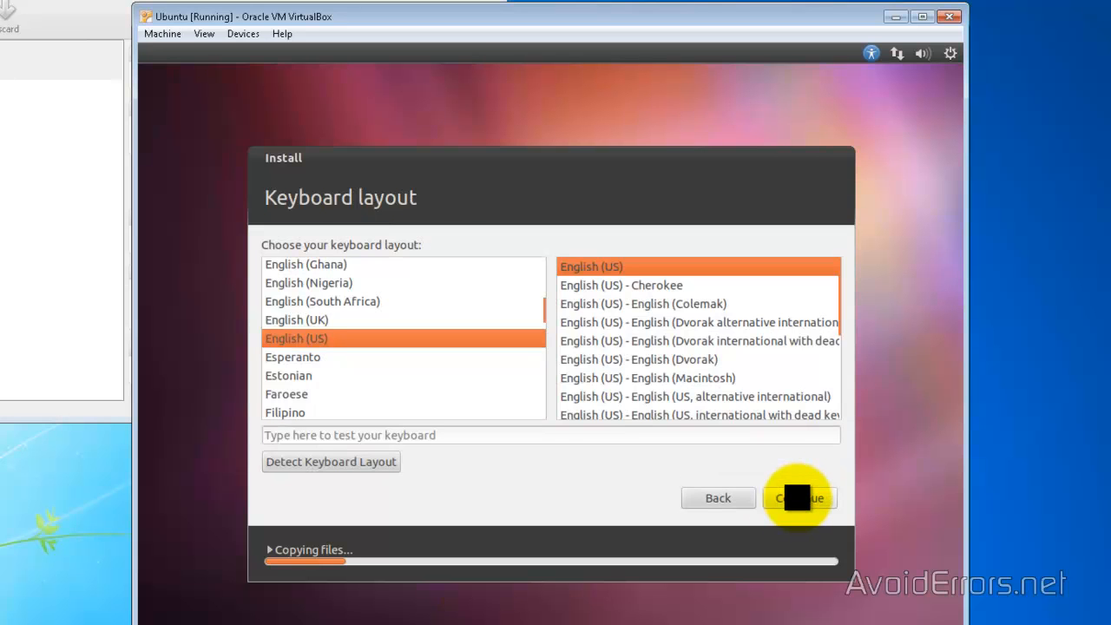
mouse_move(912, 595)
type("Migu")
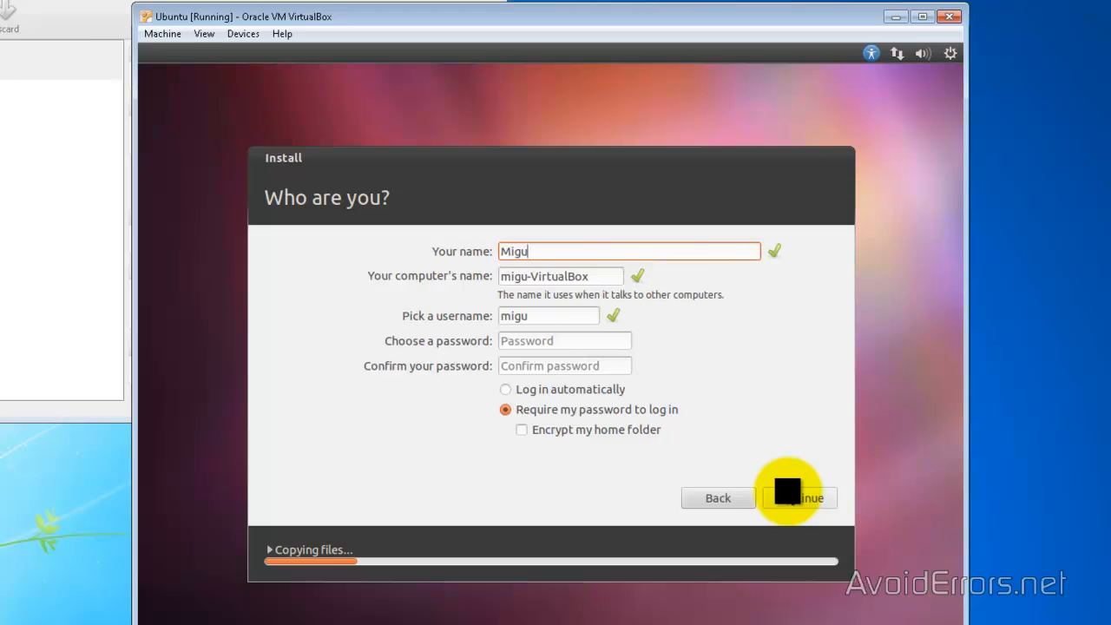
Enter the user account details with automatic login enabled.
type("el")
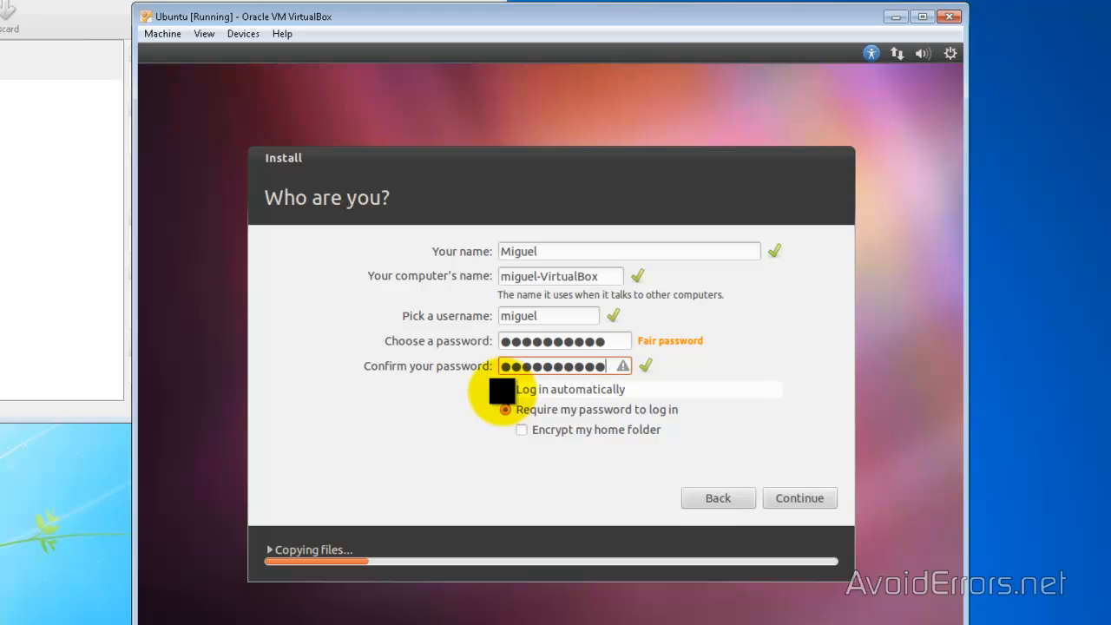
left_click(505, 389)
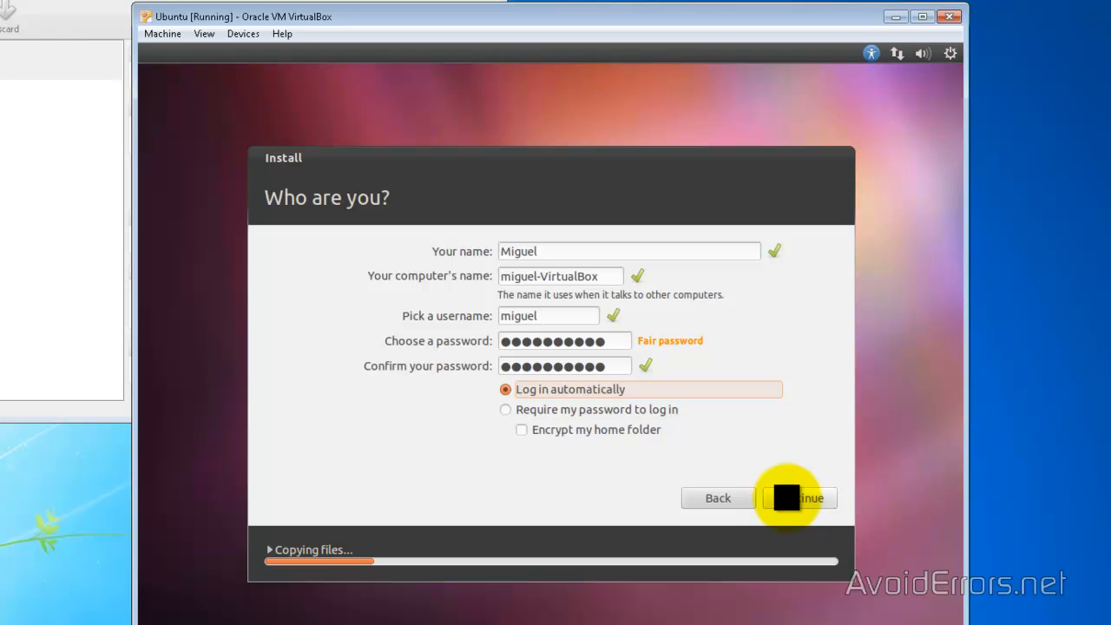
left_click(788, 497)
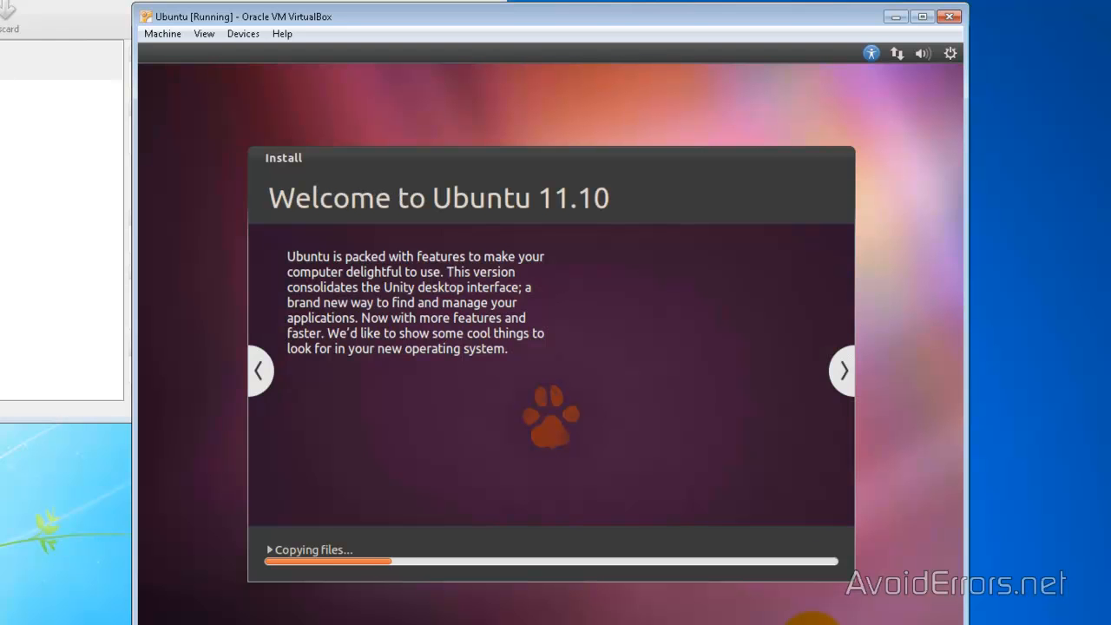
Restart the machine once Ubuntu's installation completes.
left_click(841, 370)
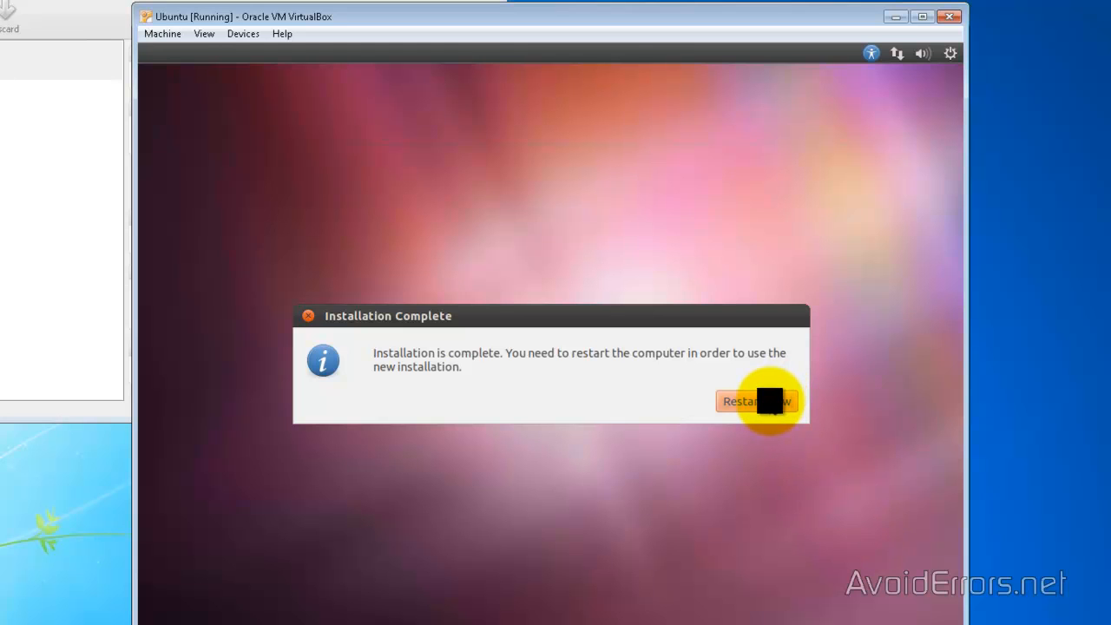
left_click(757, 400)
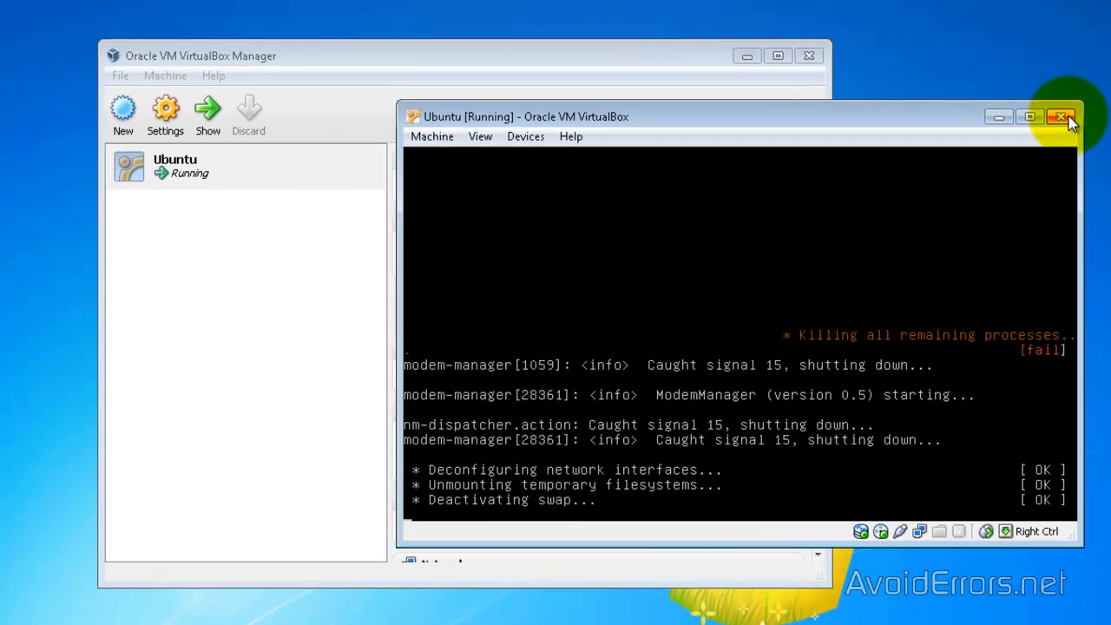
Close the Ubuntu VM window, choosing to power off the machine.
left_click(1061, 116)
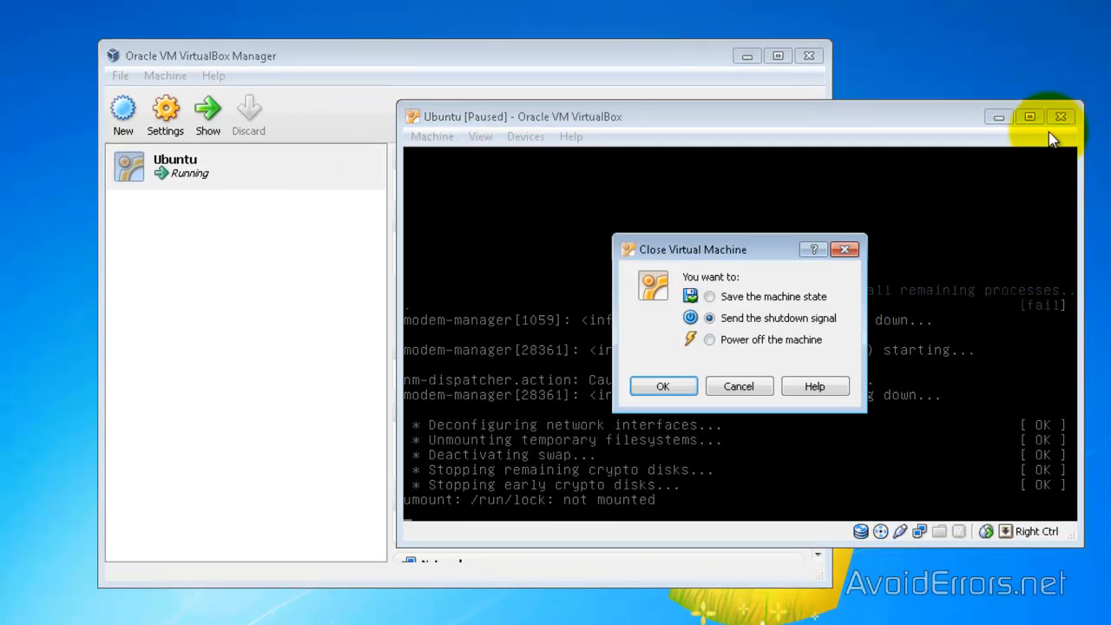
left_click(710, 339)
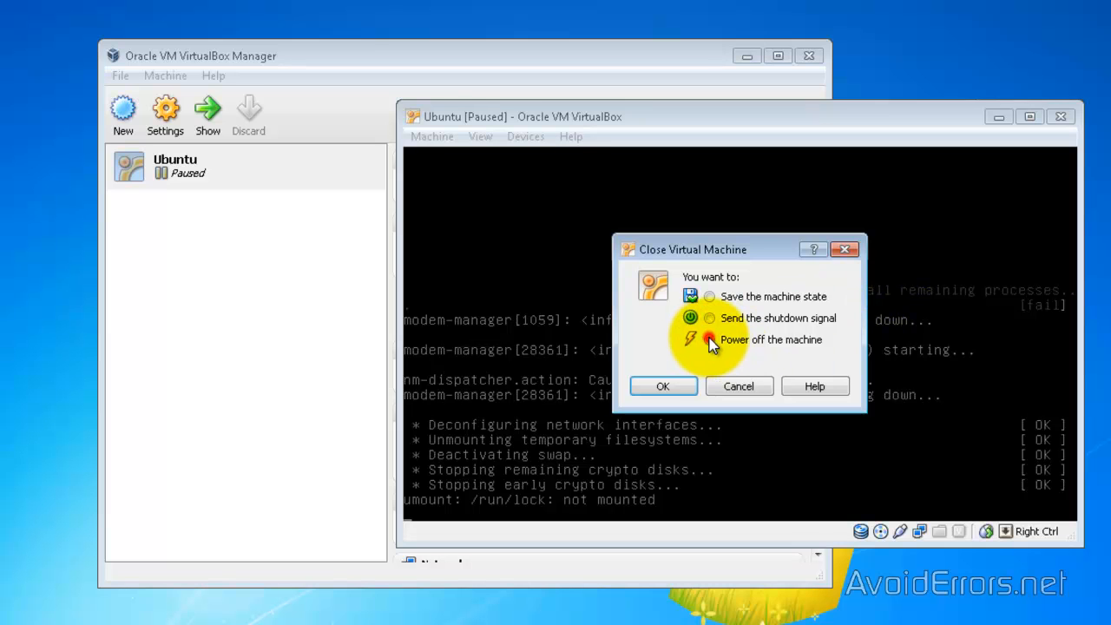
left_click(710, 340)
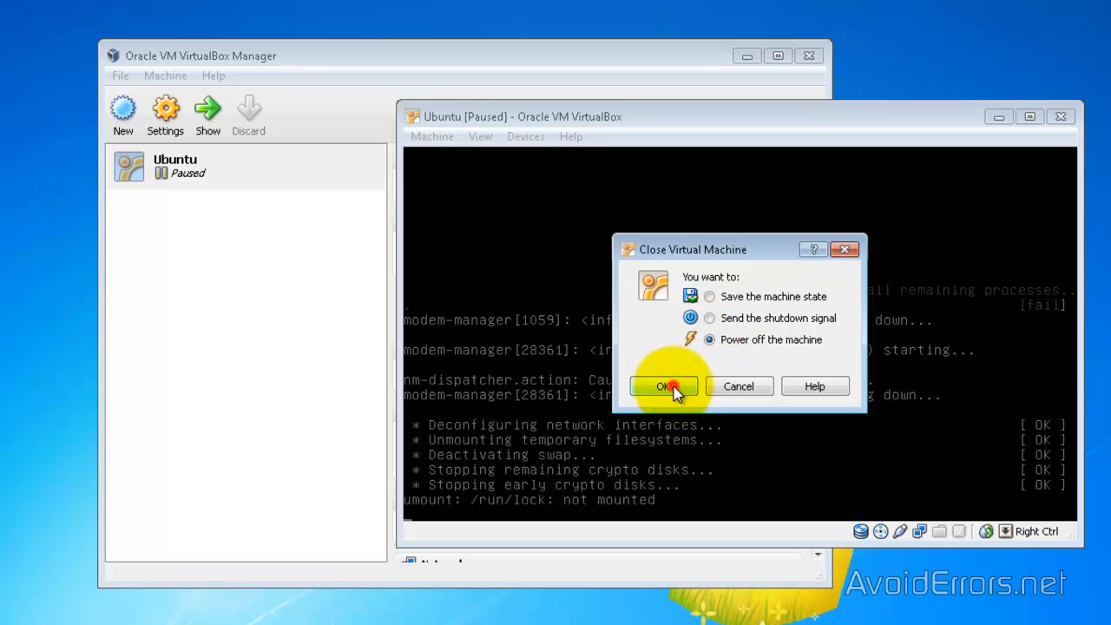
left_click(664, 386)
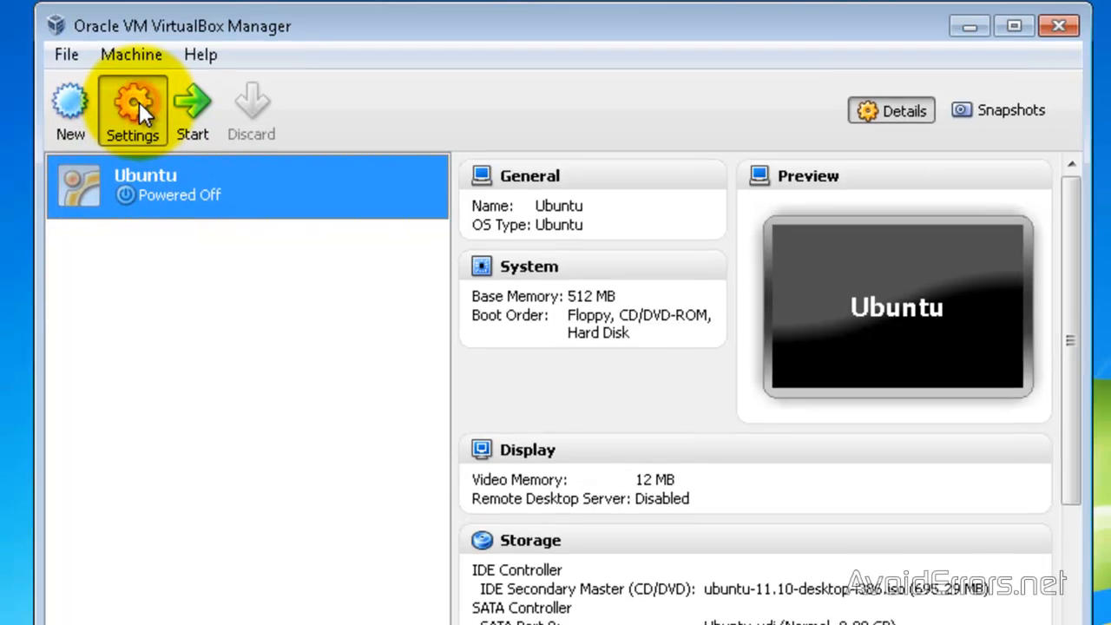
Remove the IDE Controller with the Ubuntu ISO in Storage settings and save.
left_click(132, 108)
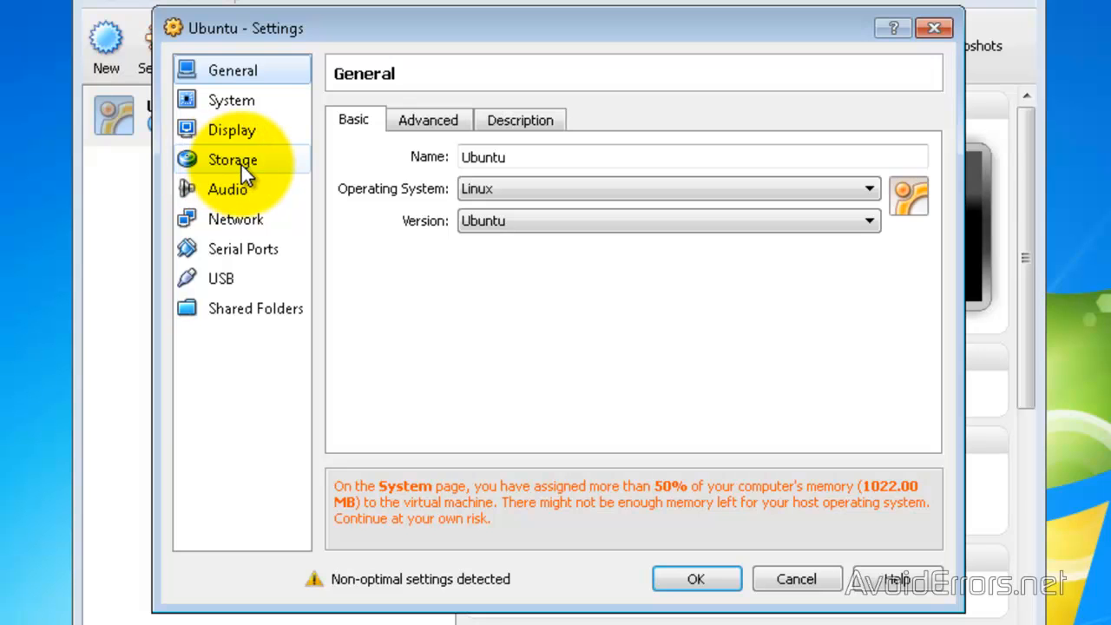
left_click(232, 160)
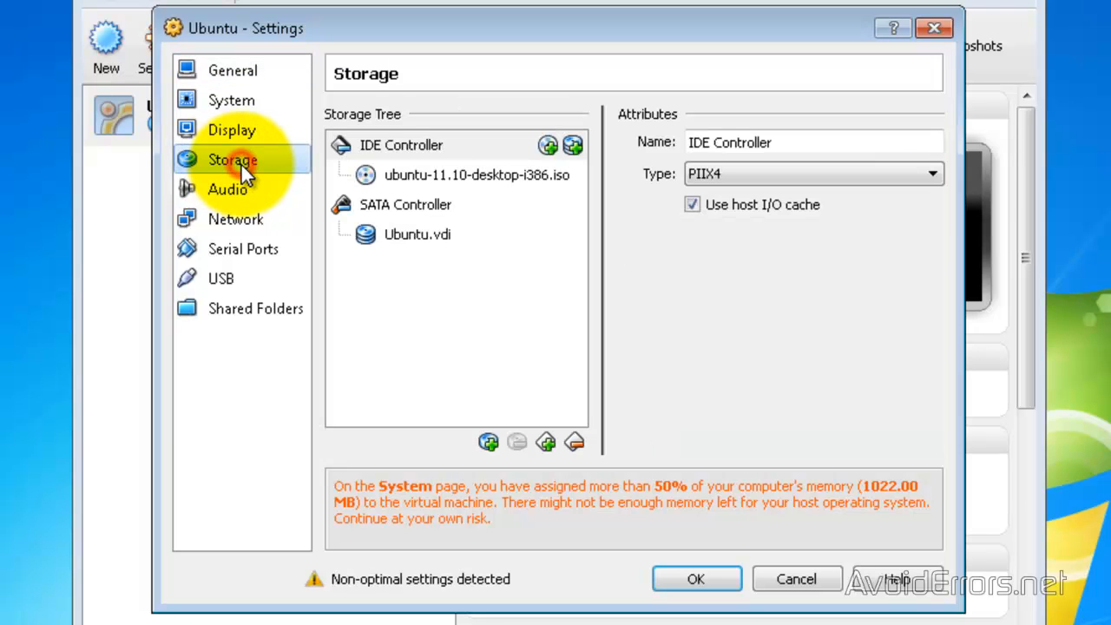
left_click(400, 145)
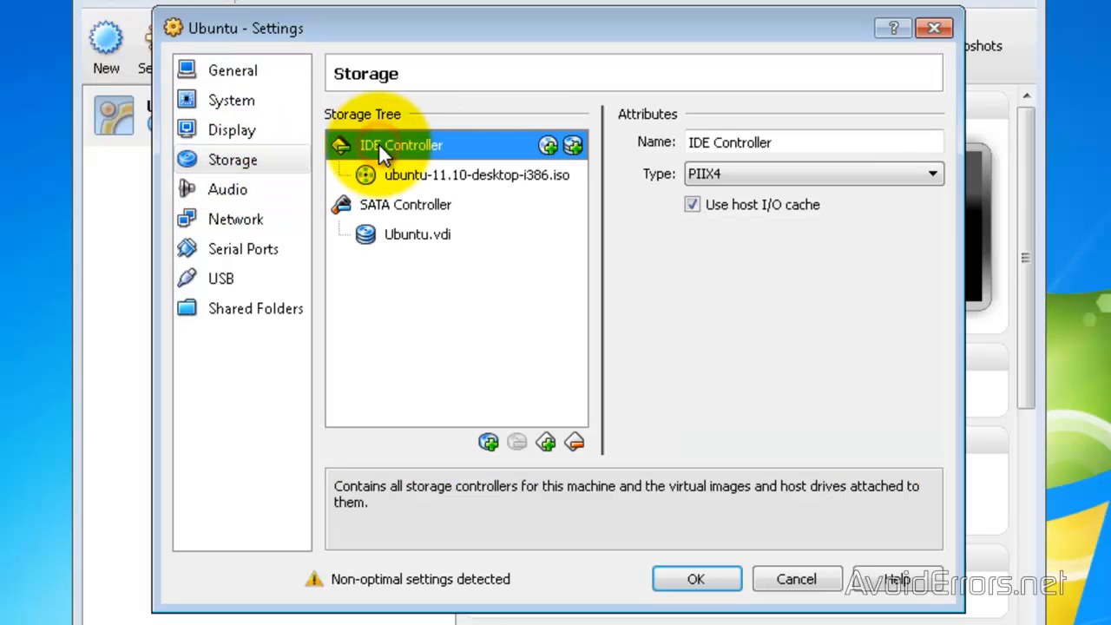
mouse_move(575, 442)
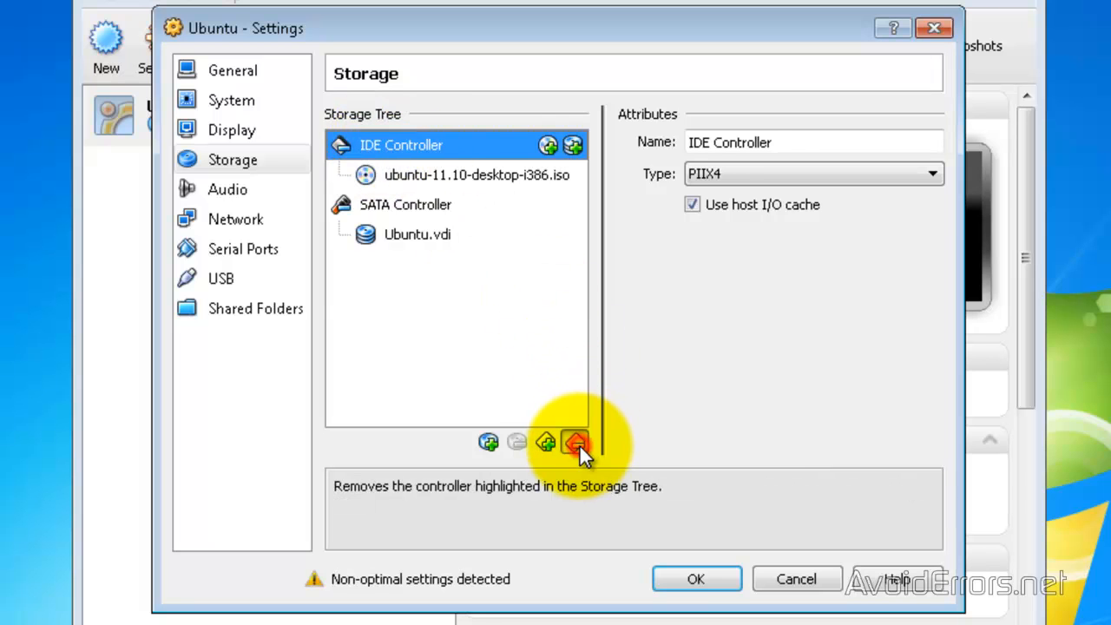
left_click(576, 443)
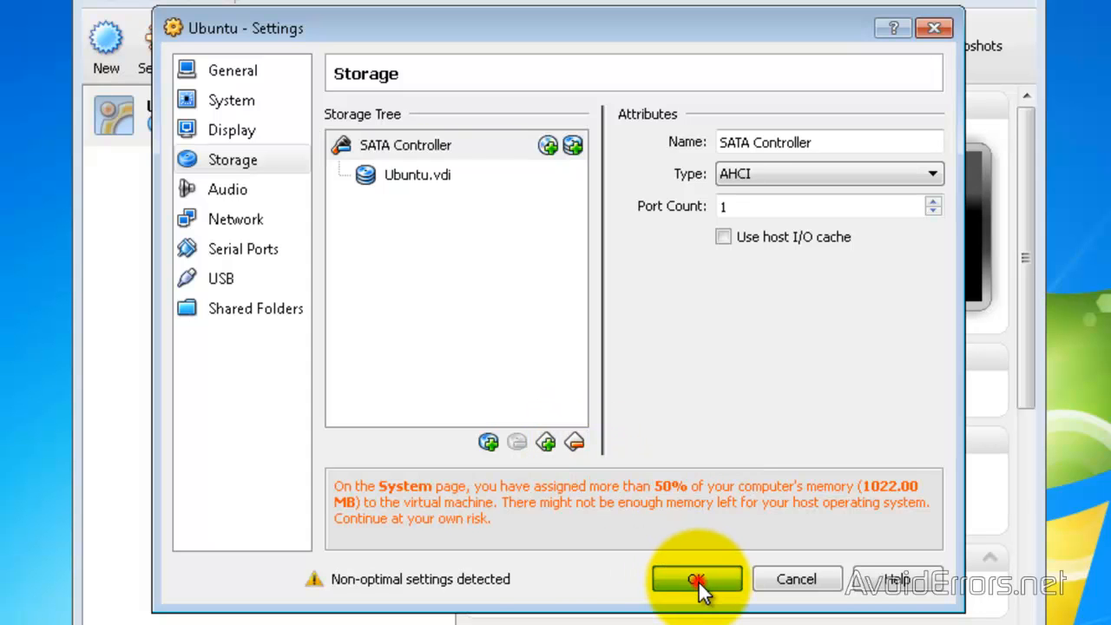
left_click(696, 579)
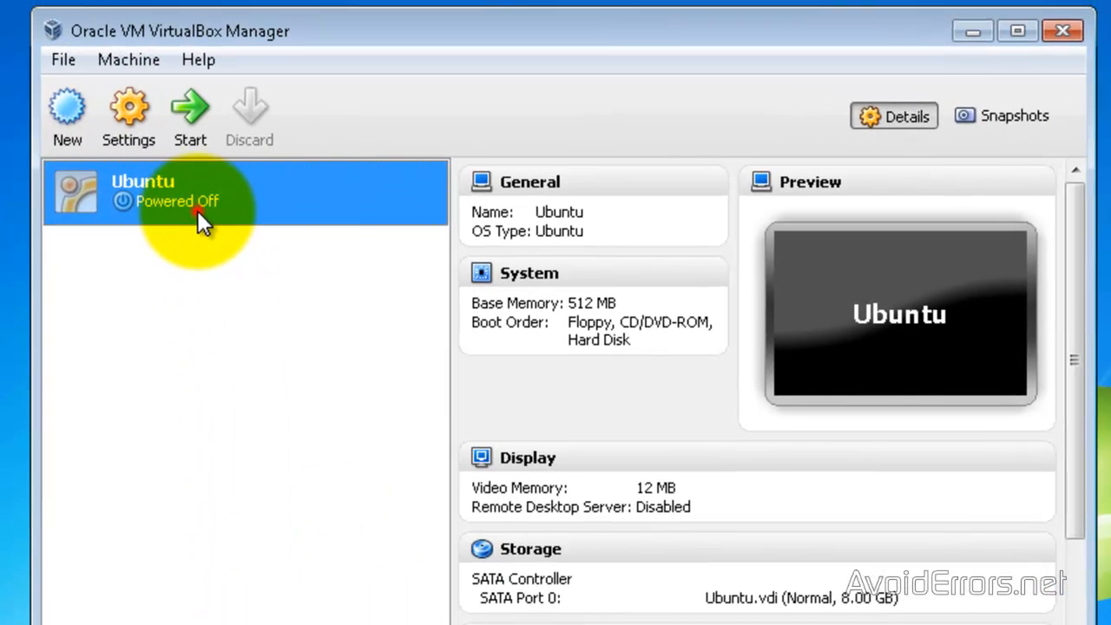
mouse_move(190, 108)
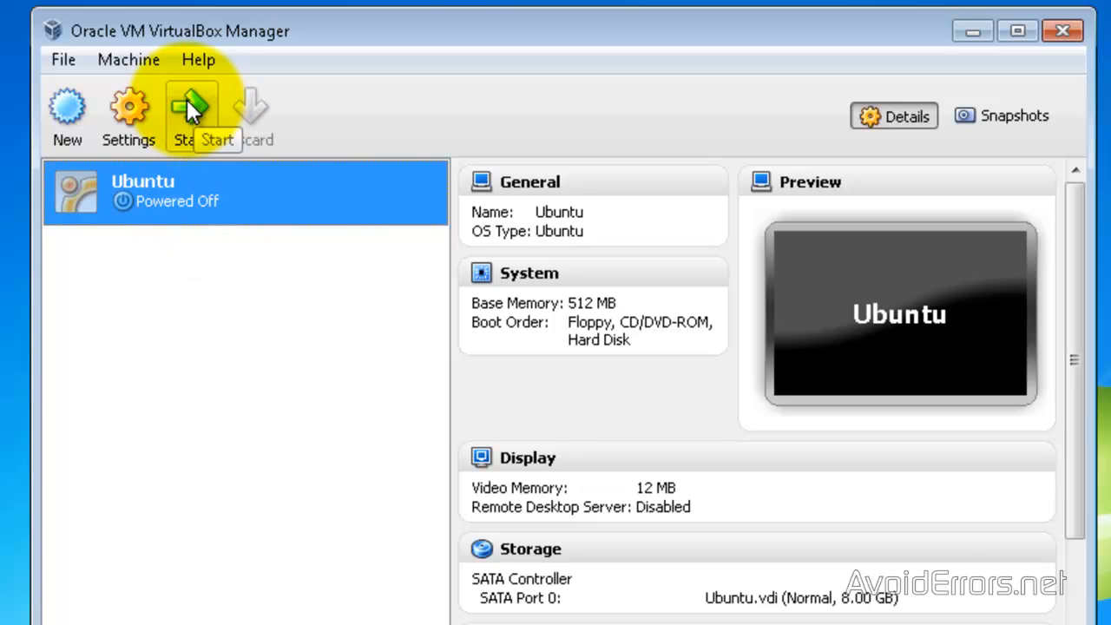
Start the Ubuntu VM to boot from Ubuntu.vdi.
left_click(190, 108)
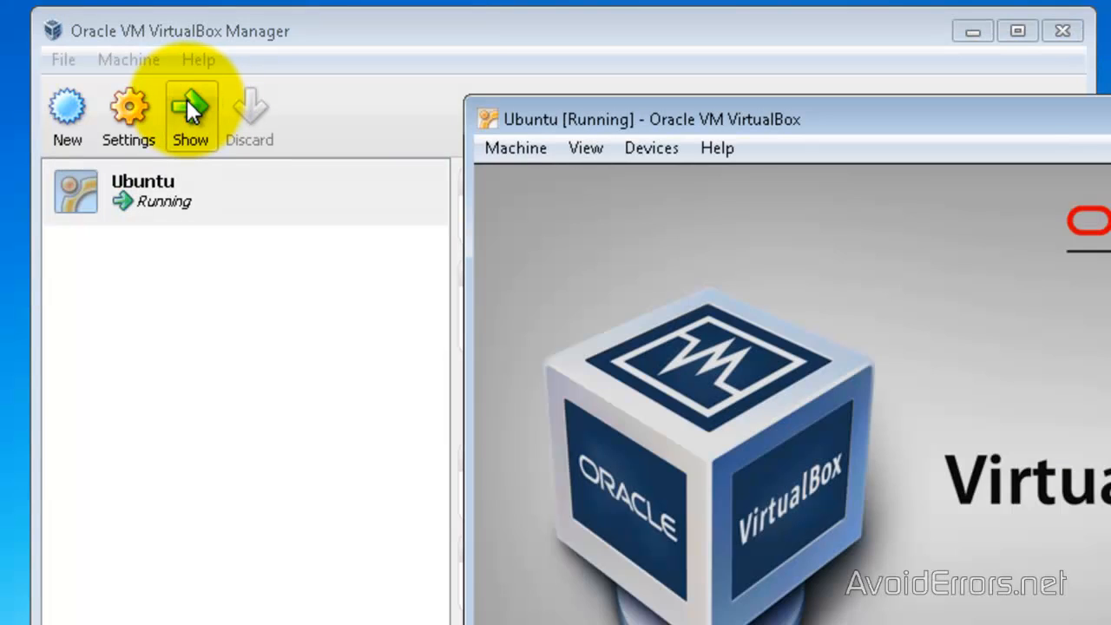
left_click(190, 112)
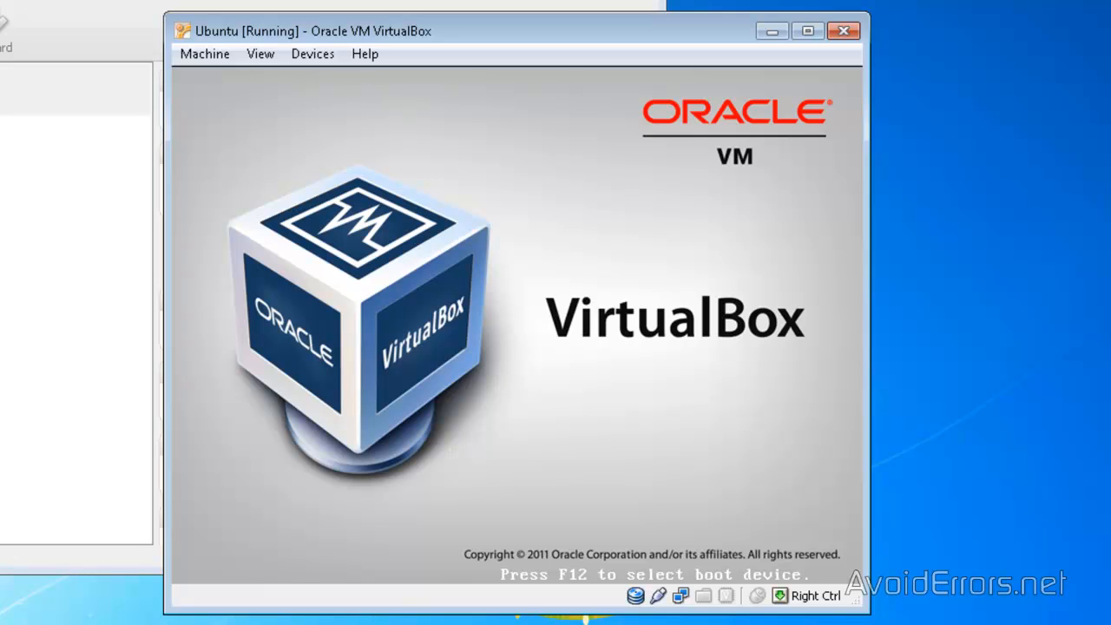